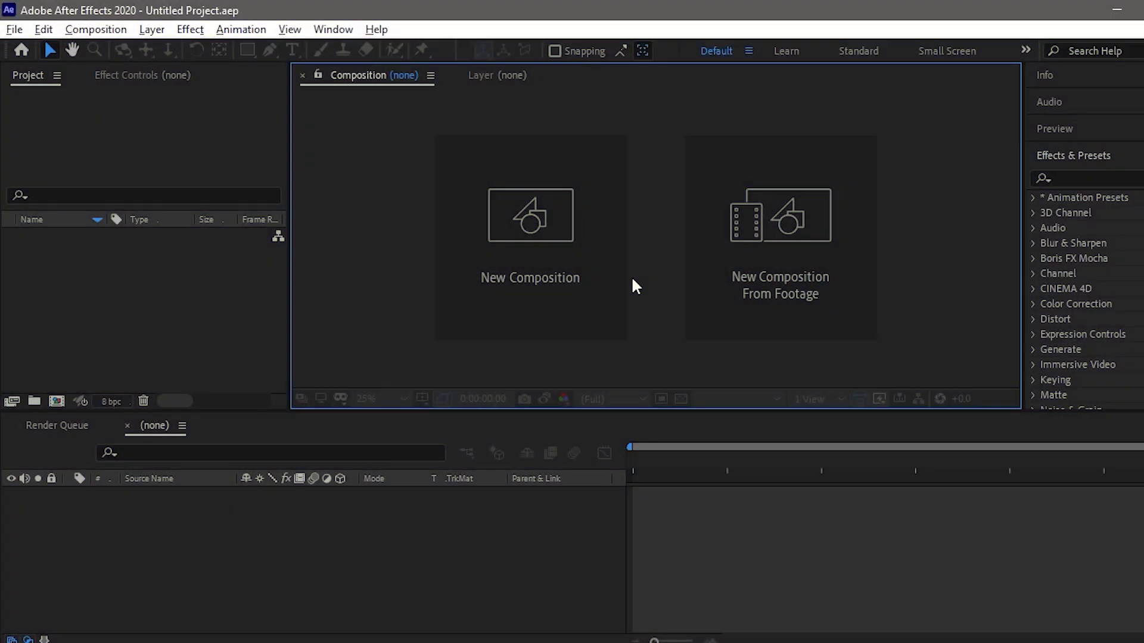
{"action": "mouse_move", "coordinate": [641, 300]}
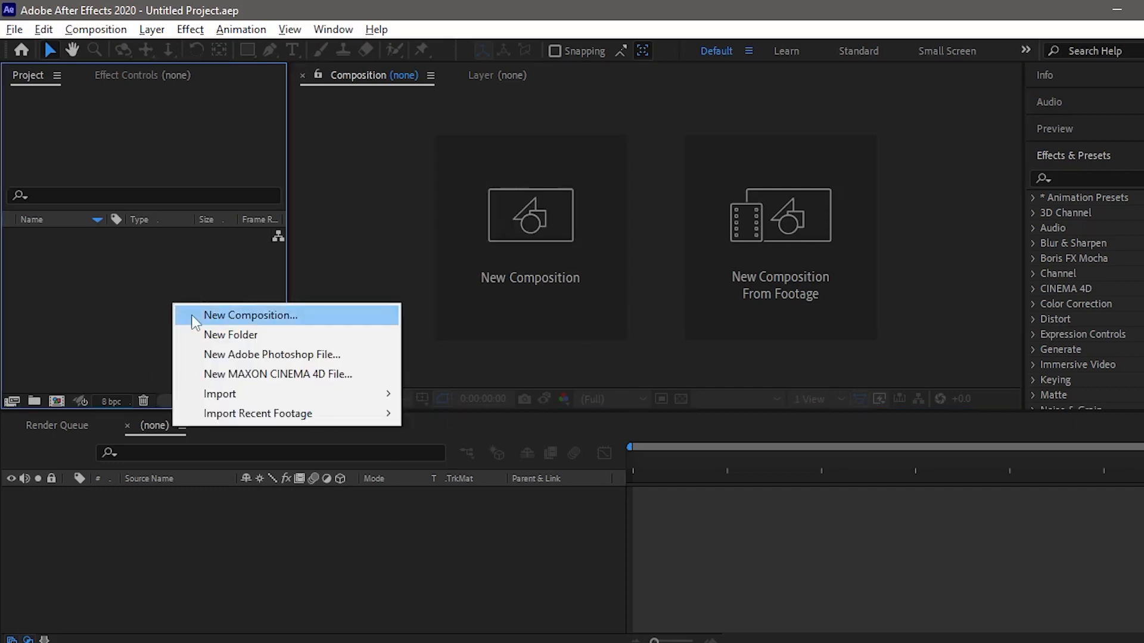
Create a new 1920×1080 composition from the Project panel with default settings.
{"action": "left_click", "coordinate": [250, 314]}
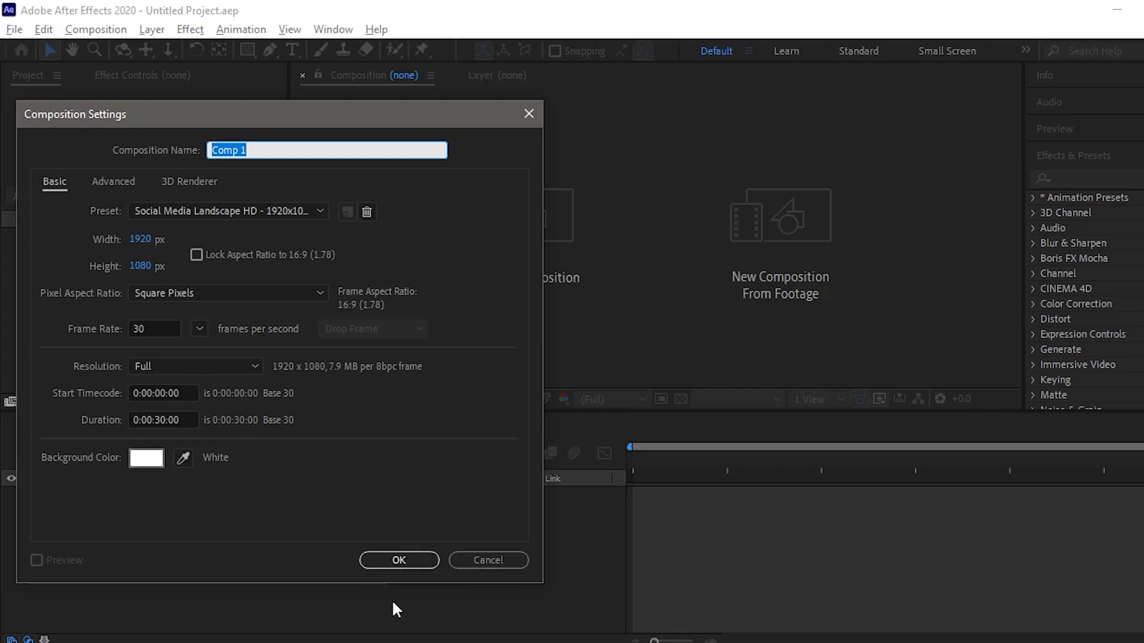
{"action": "left_click", "coordinate": [398, 560]}
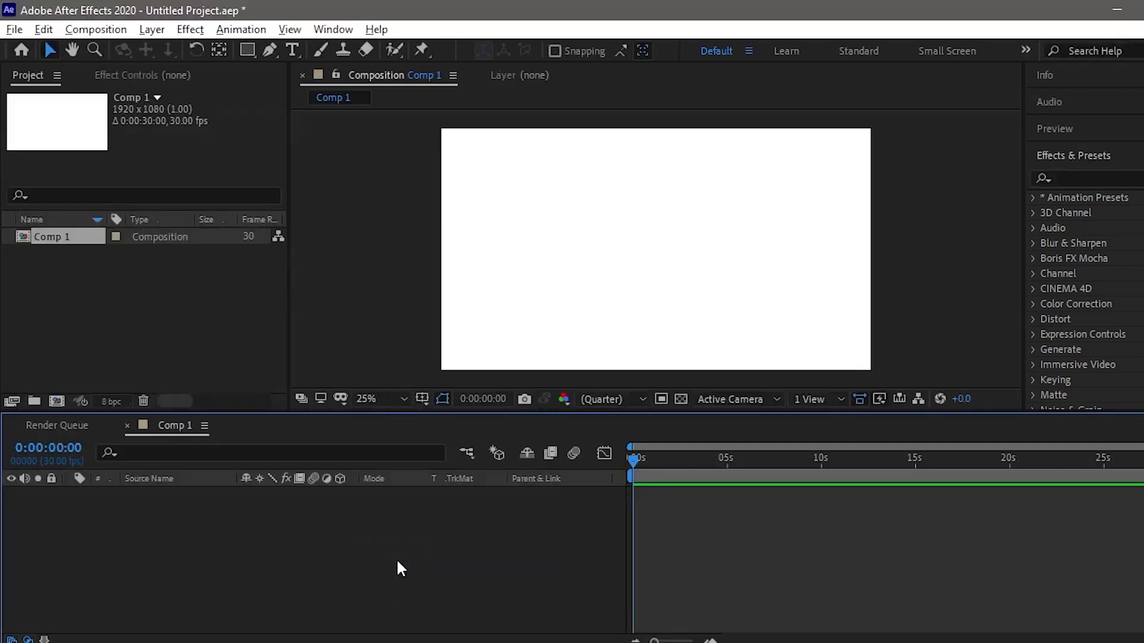
{"action": "mouse_move", "coordinate": [403, 558]}
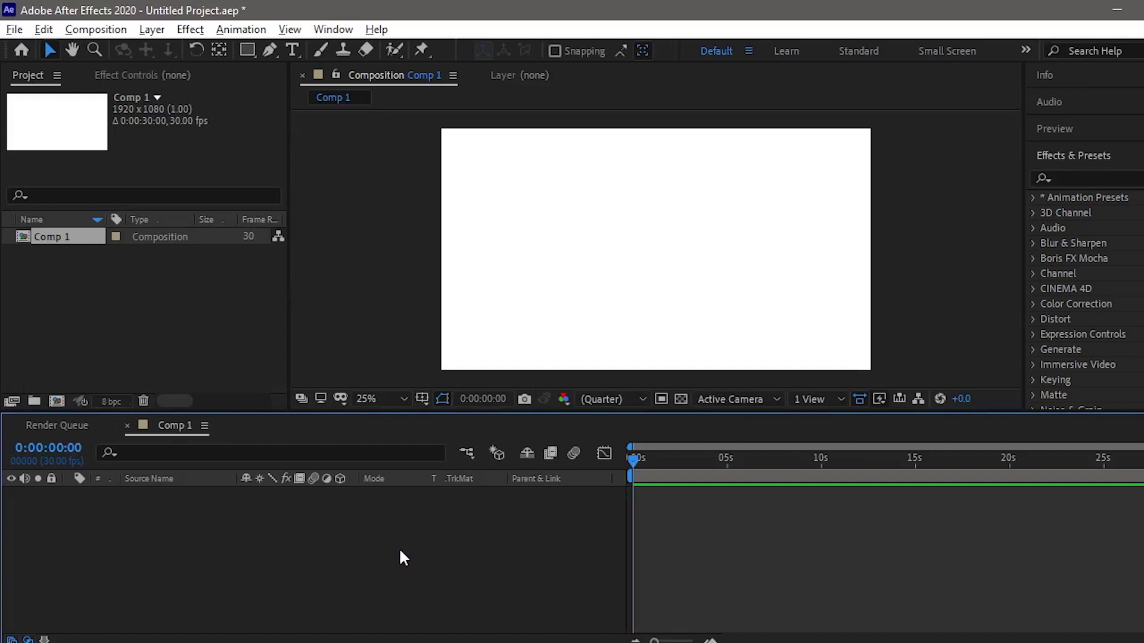
Add a comp-sized dark purple solid layer to Comp 1.
{"action": "right_click", "coordinate": [401, 557]}
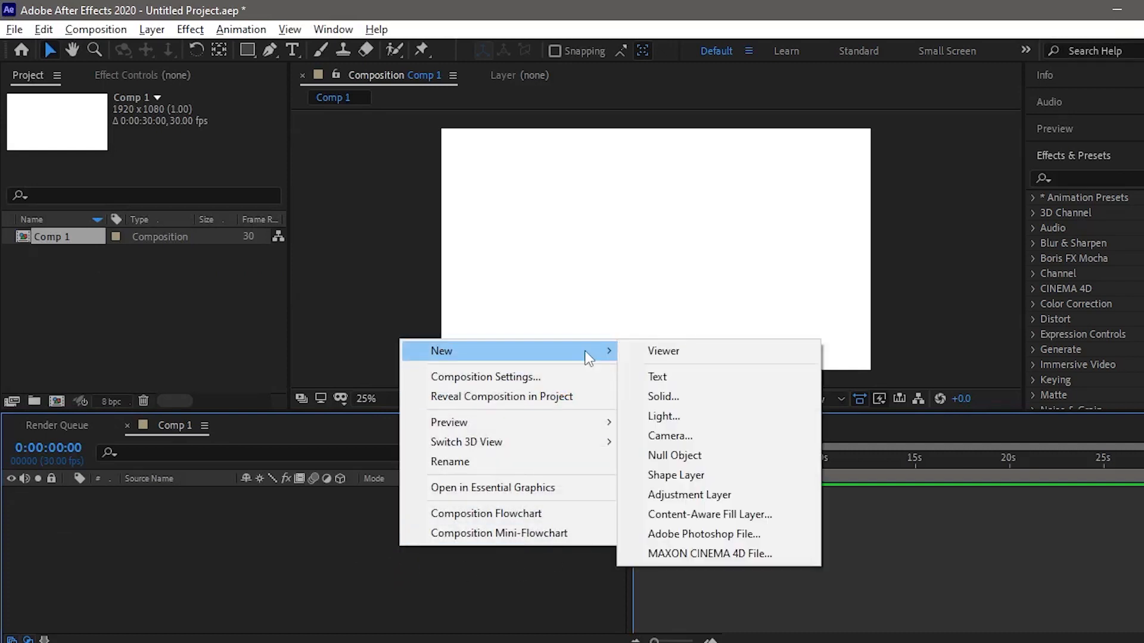
{"action": "left_click", "coordinate": [662, 396]}
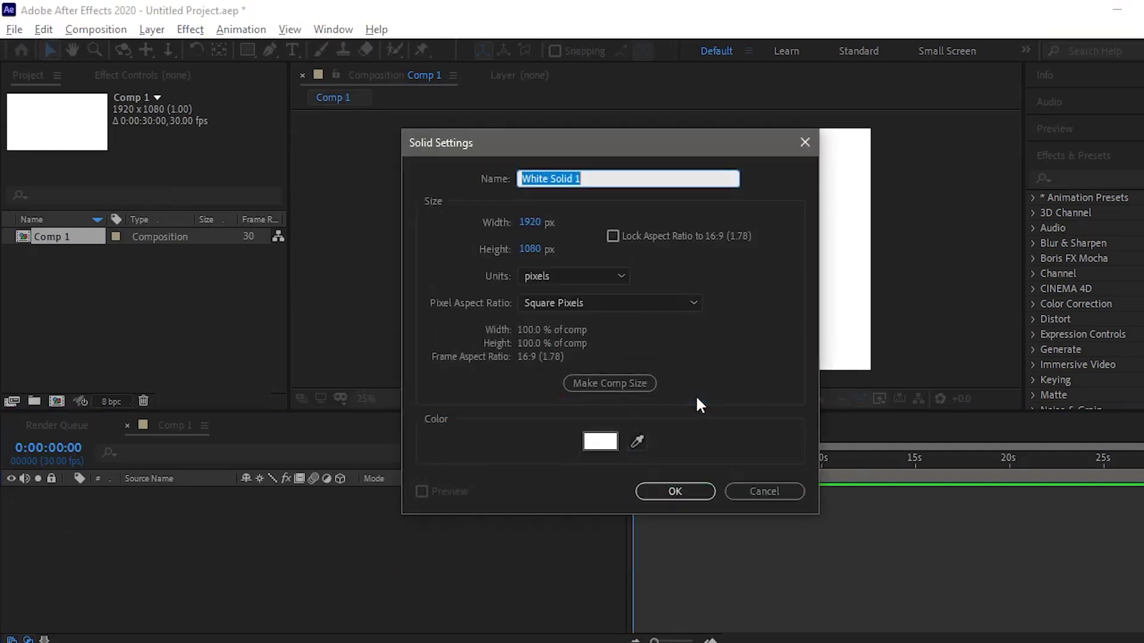
{"action": "left_click", "coordinate": [599, 442]}
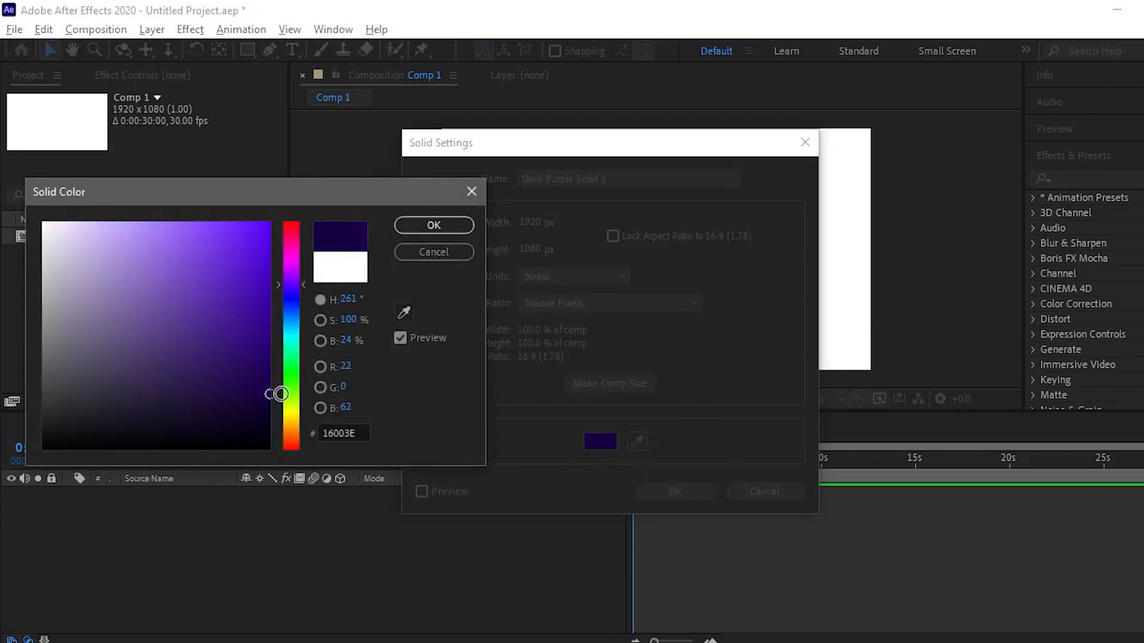
{"action": "left_click", "coordinate": [433, 226]}
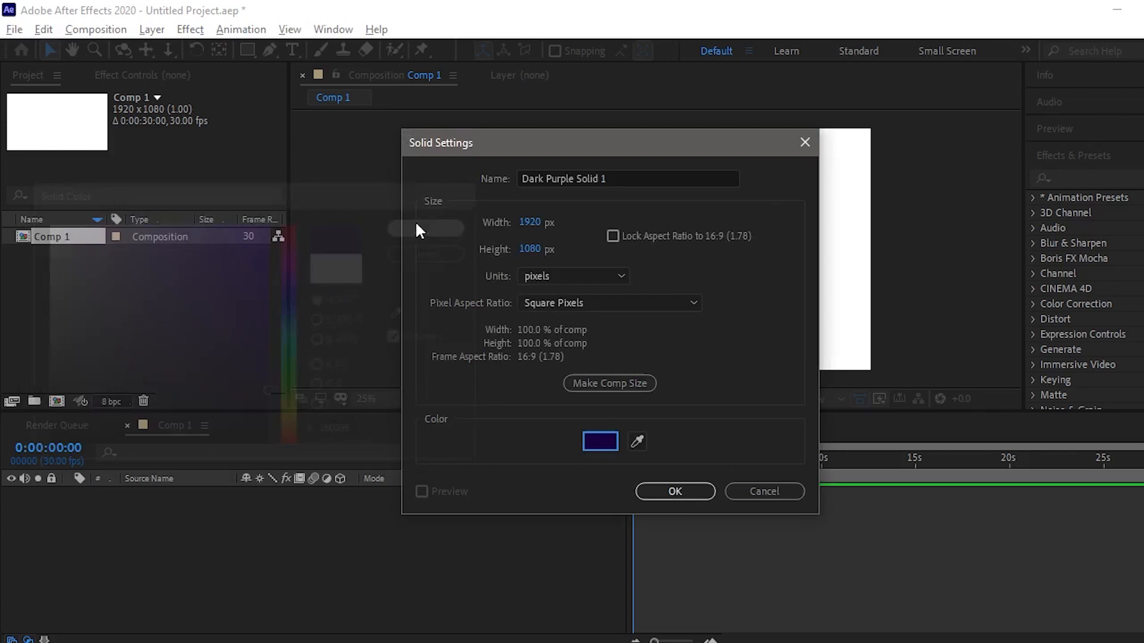
{"action": "left_click", "coordinate": [674, 491]}
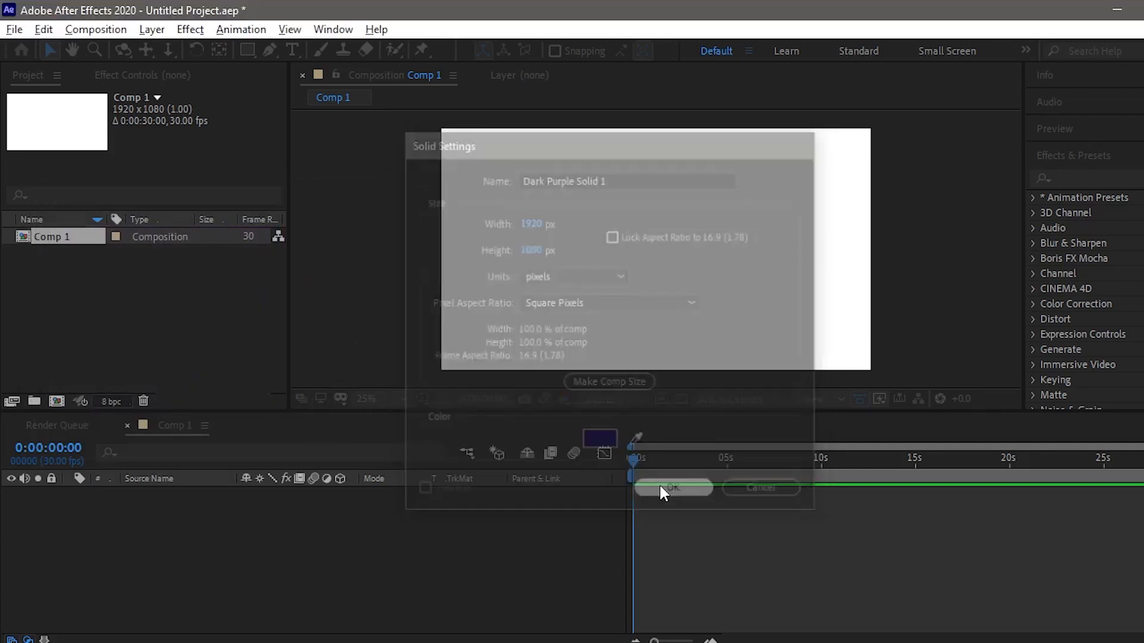
{"action": "left_click", "coordinate": [672, 489]}
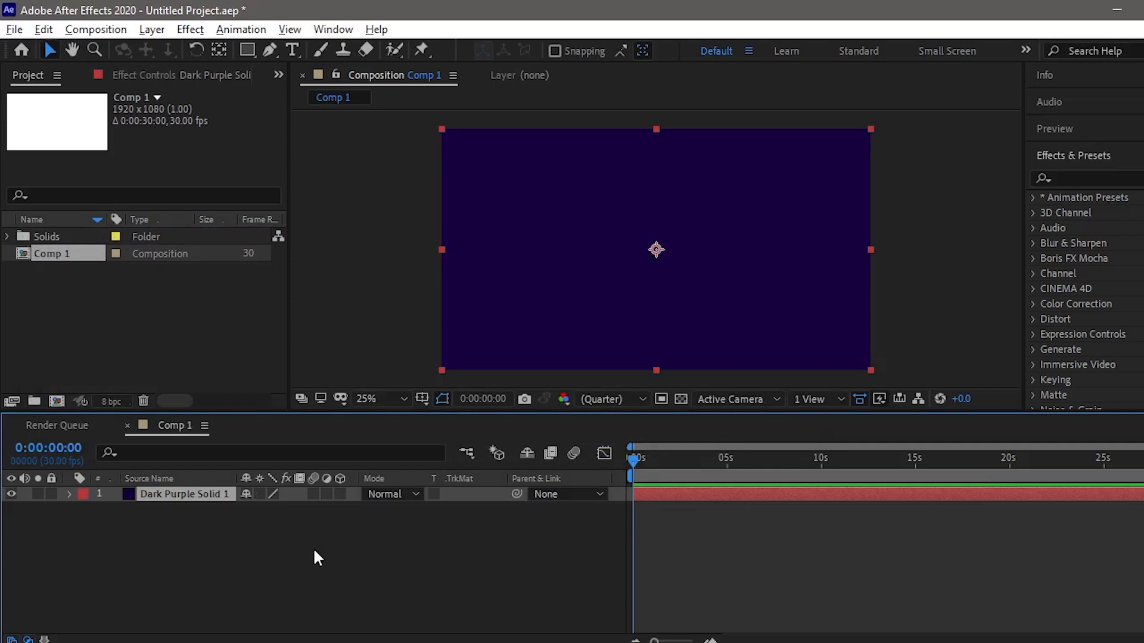
Add a Null 1 layer and draw a winding S-curve mask path on it with the Pen tool.
{"action": "right_click", "coordinate": [316, 559]}
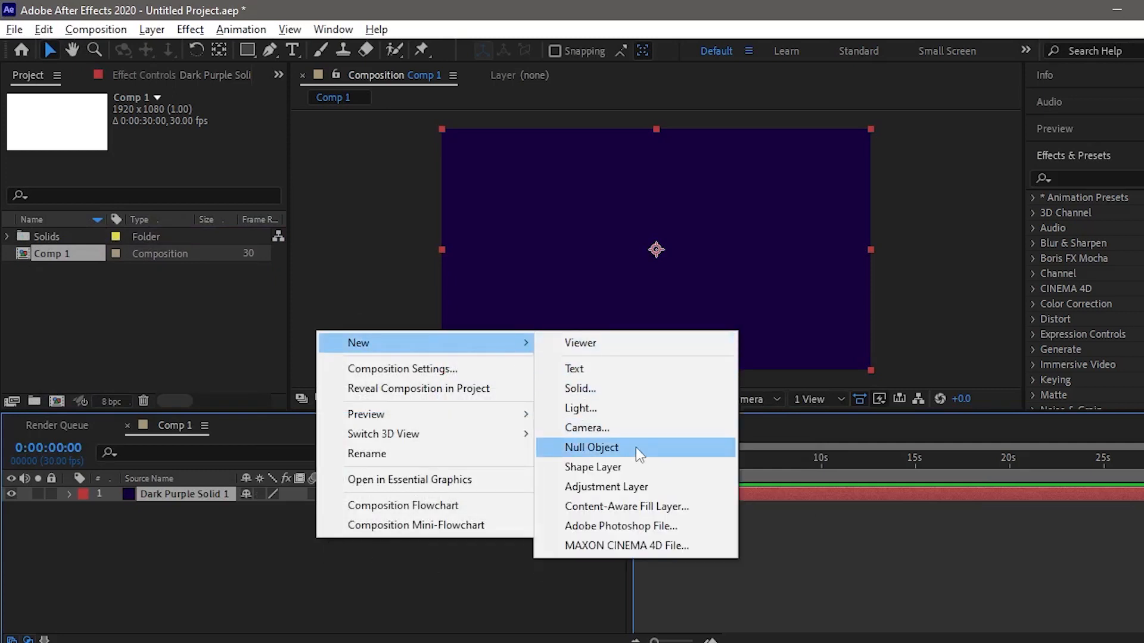
{"action": "left_click", "coordinate": [591, 446]}
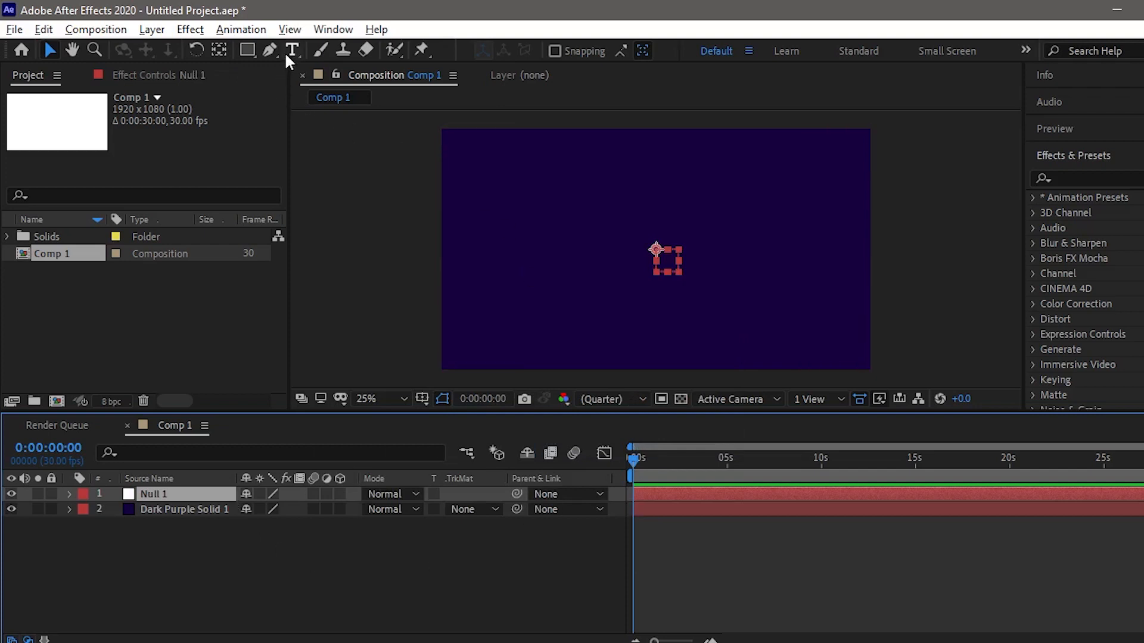
{"action": "left_click", "coordinate": [268, 50]}
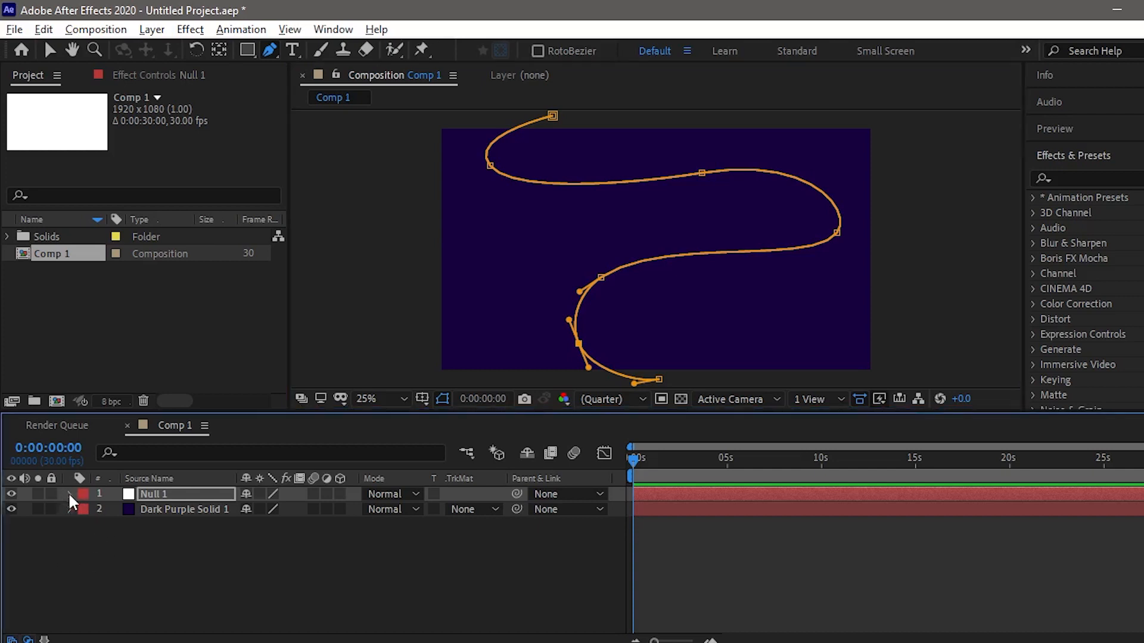
Copy Mask 1's path and paste it into Null 1's Position to create motion keyframes.
{"action": "left_click", "coordinate": [69, 493]}
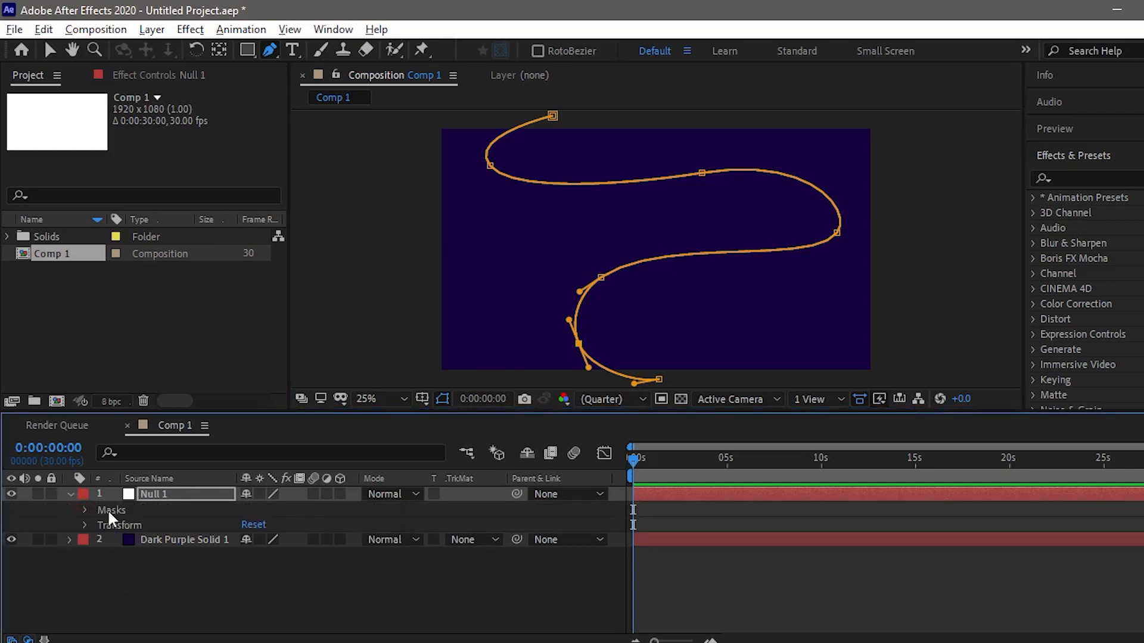
{"action": "left_click", "coordinate": [78, 509]}
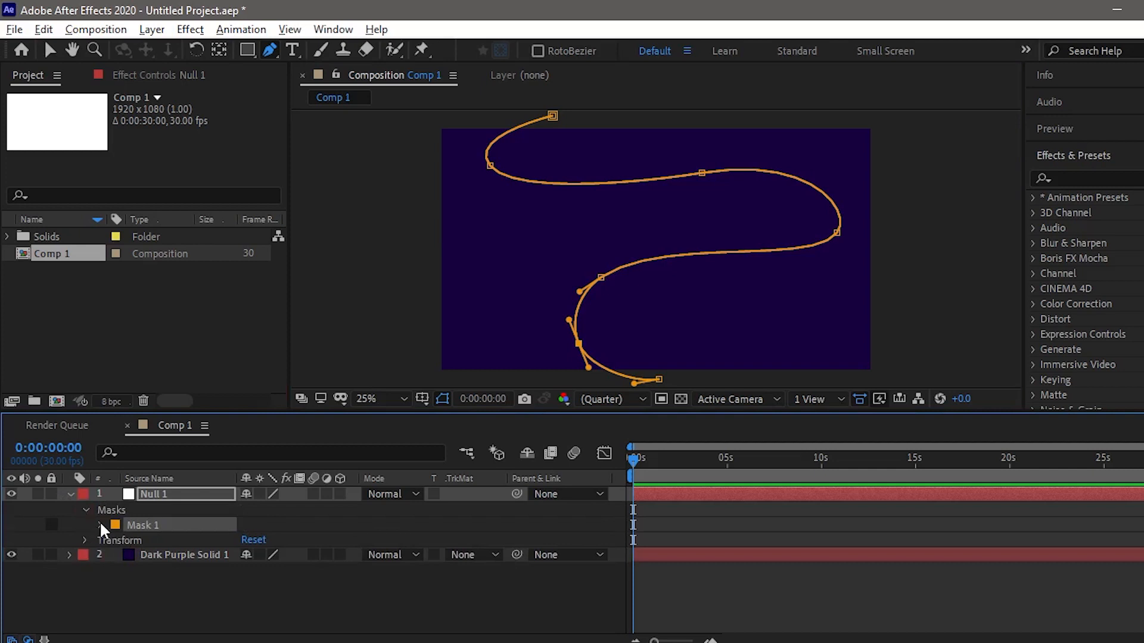
{"action": "left_click", "coordinate": [97, 524]}
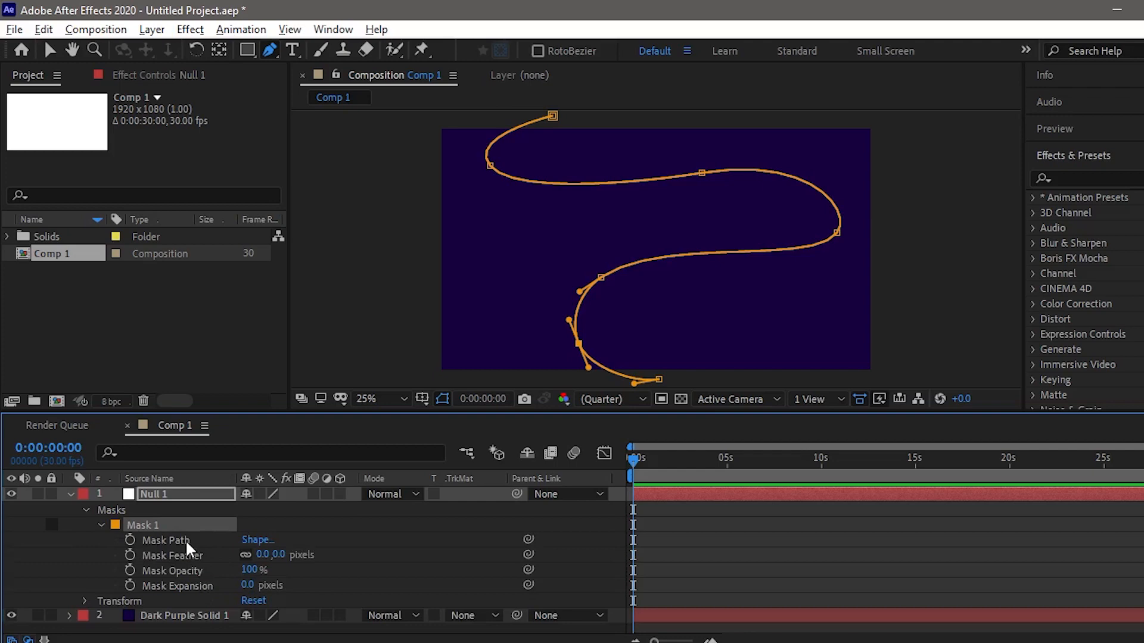
{"action": "left_click", "coordinate": [165, 541]}
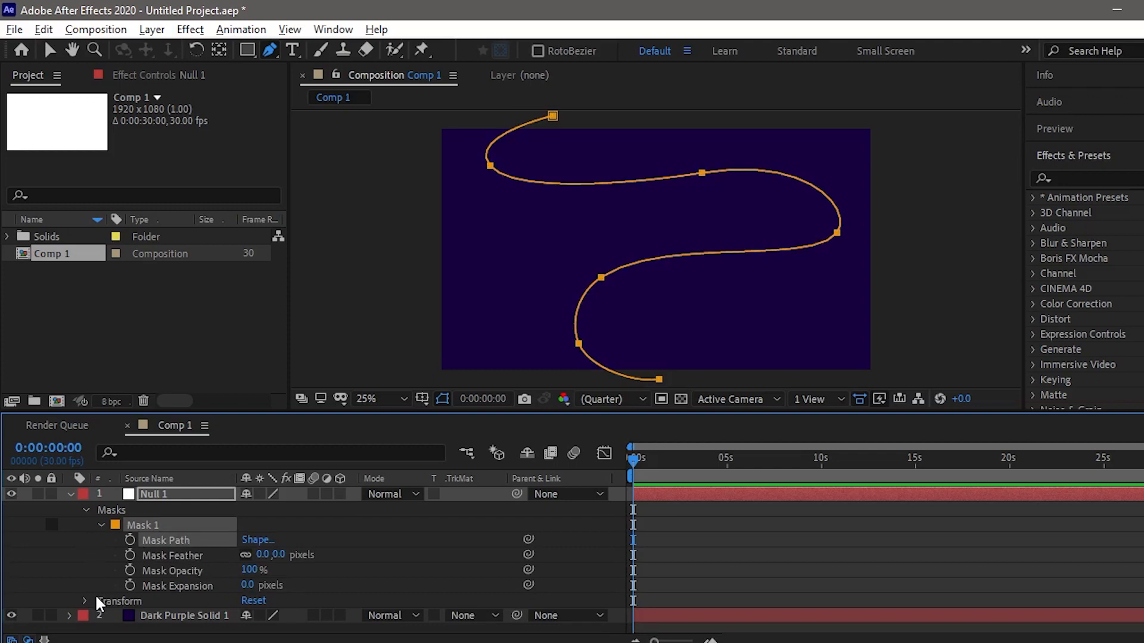
{"action": "left_click", "coordinate": [85, 602]}
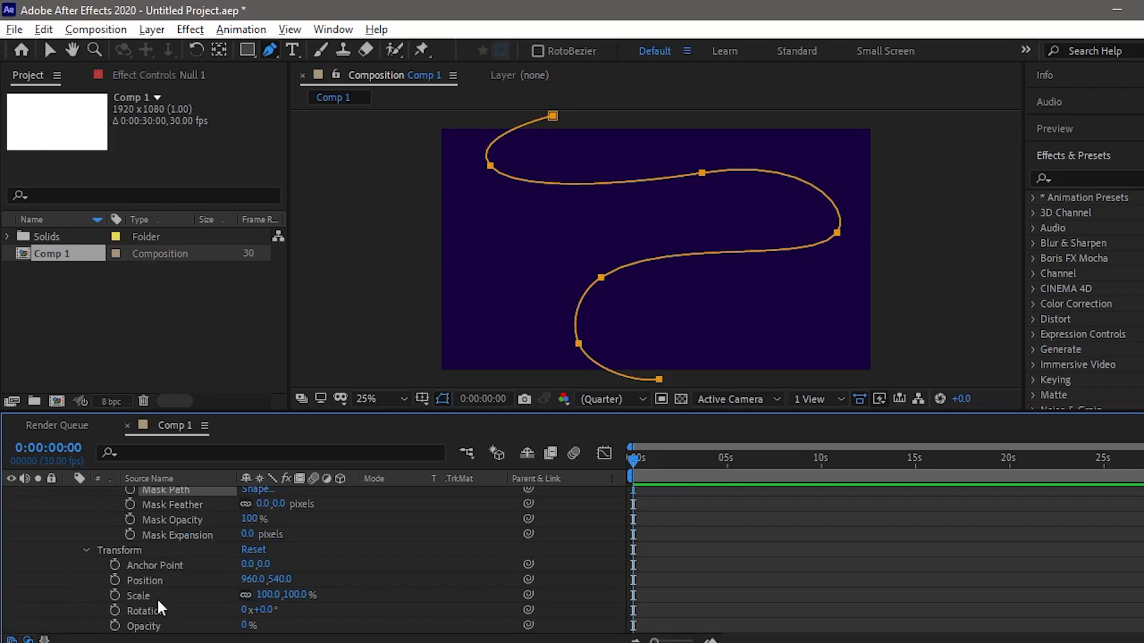
{"action": "mouse_move", "coordinate": [164, 599]}
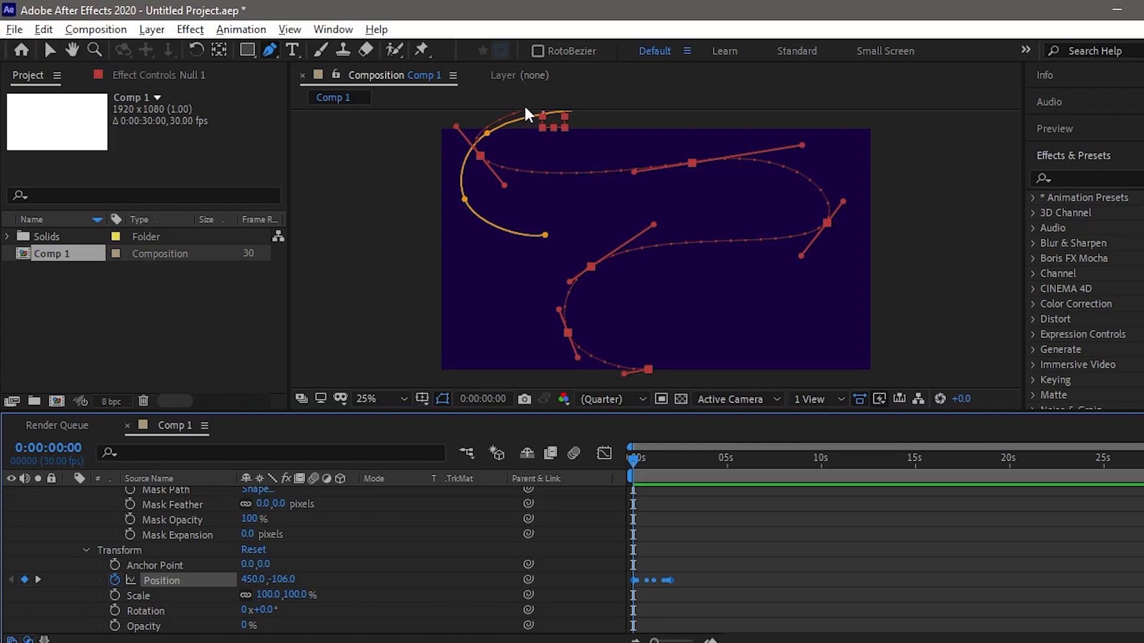
{"action": "mouse_move", "coordinate": [534, 111]}
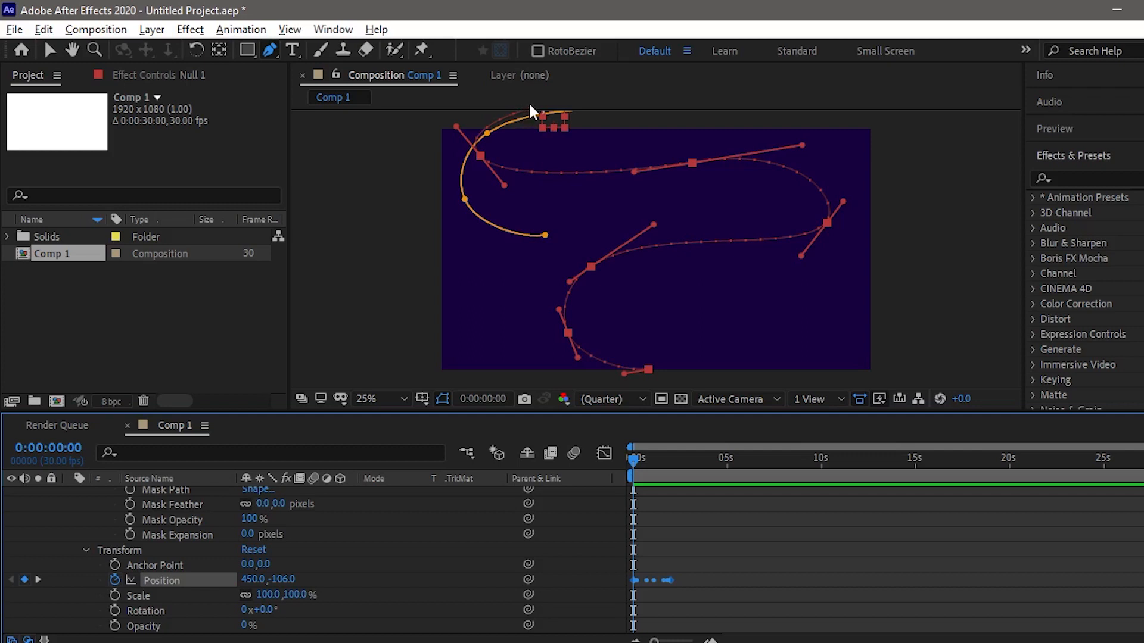
{"action": "mouse_move", "coordinate": [480, 136]}
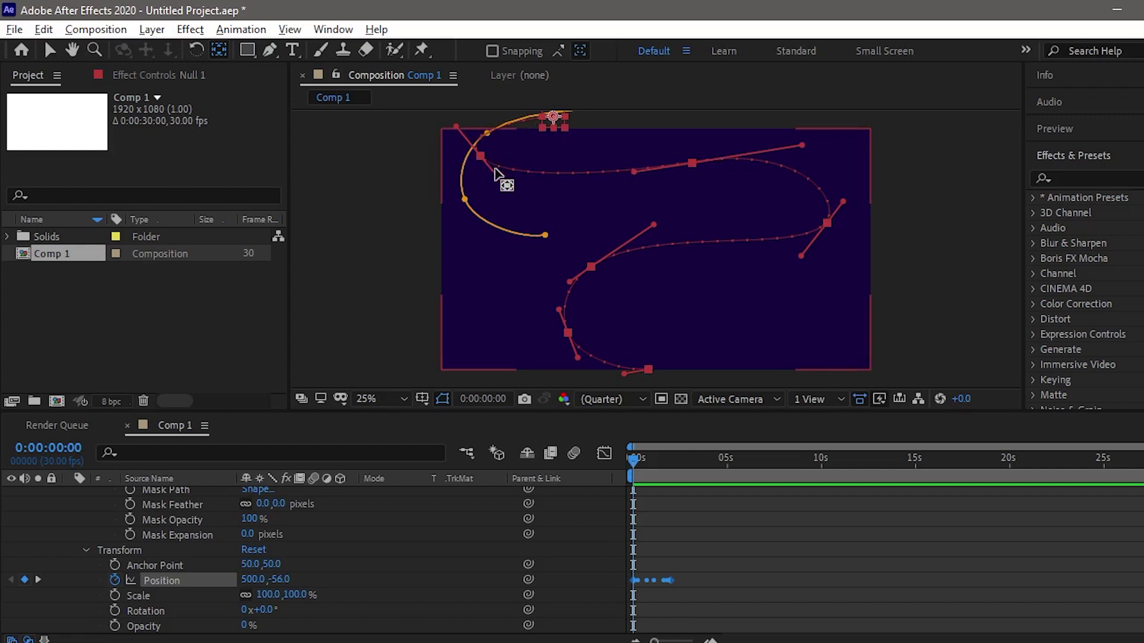
{"action": "mouse_move", "coordinate": [576, 384]}
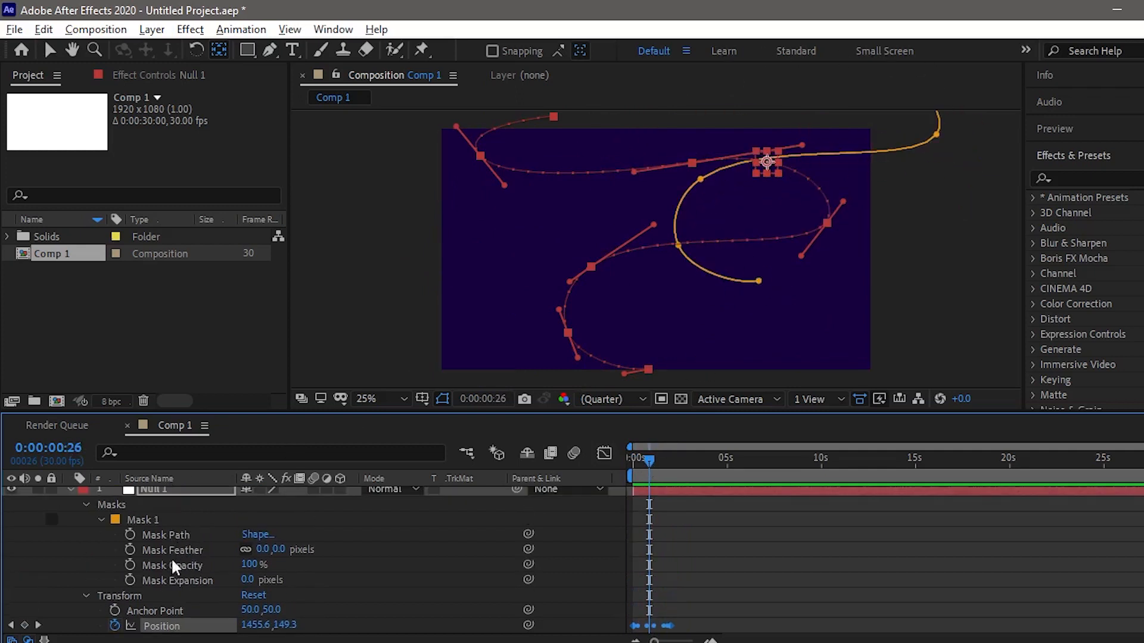
{"action": "left_click", "coordinate": [165, 535]}
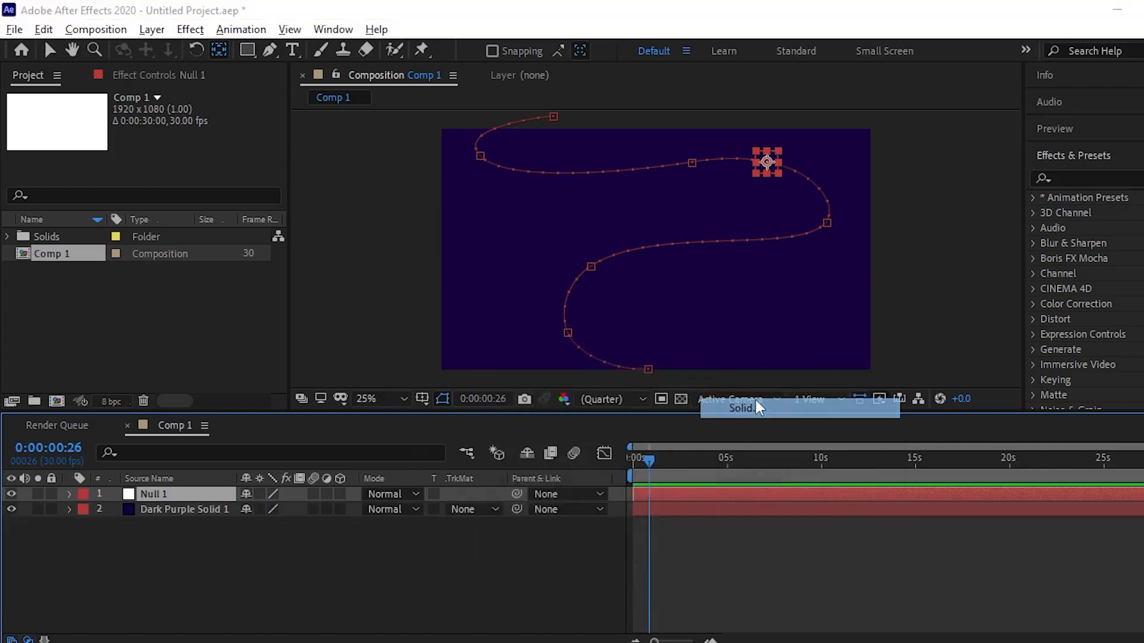
Add a new comp-sized white solid layer.
{"action": "left_click", "coordinate": [741, 409]}
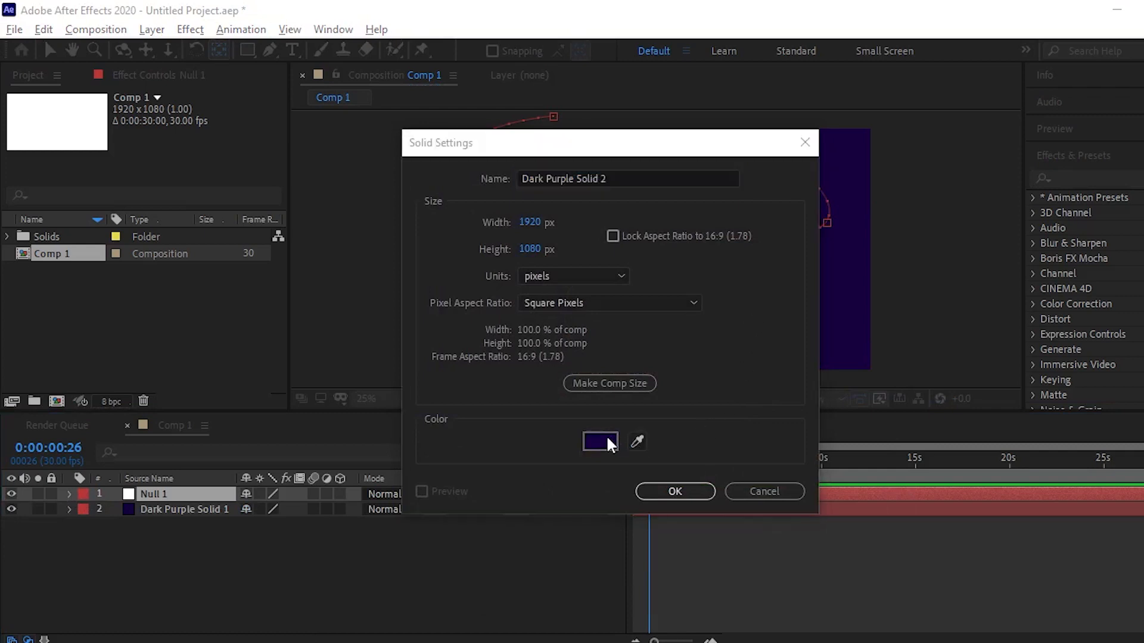
{"action": "left_click", "coordinate": [599, 442]}
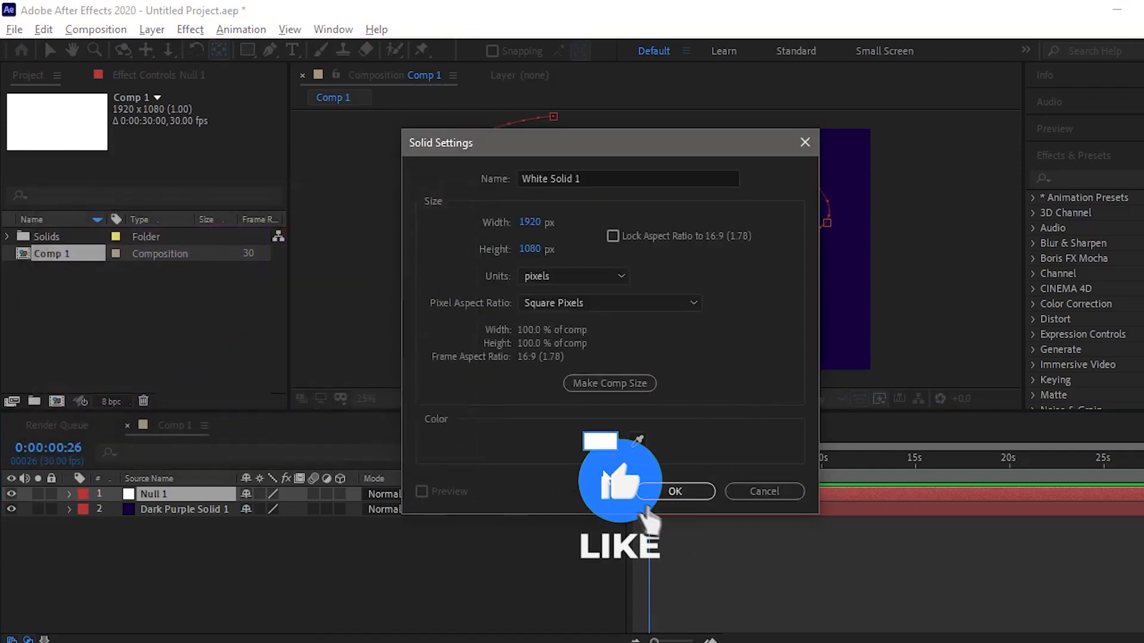
{"action": "left_click", "coordinate": [675, 491]}
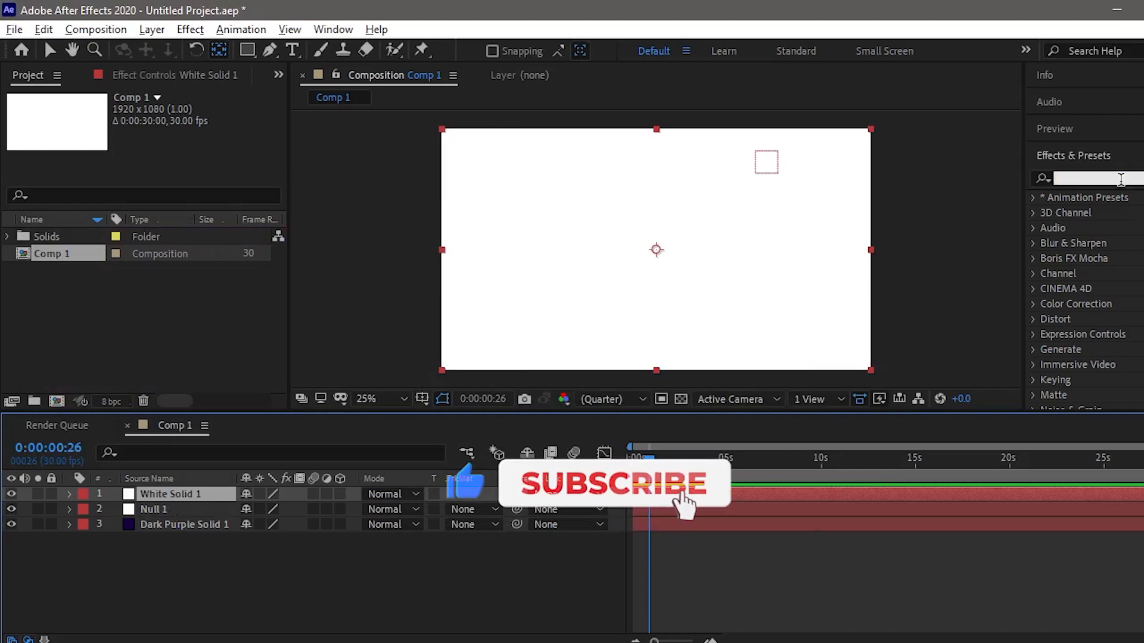
Find CC Particle World by searching 'cc par' and apply it to the white solid.
{"action": "type", "text": "c"}
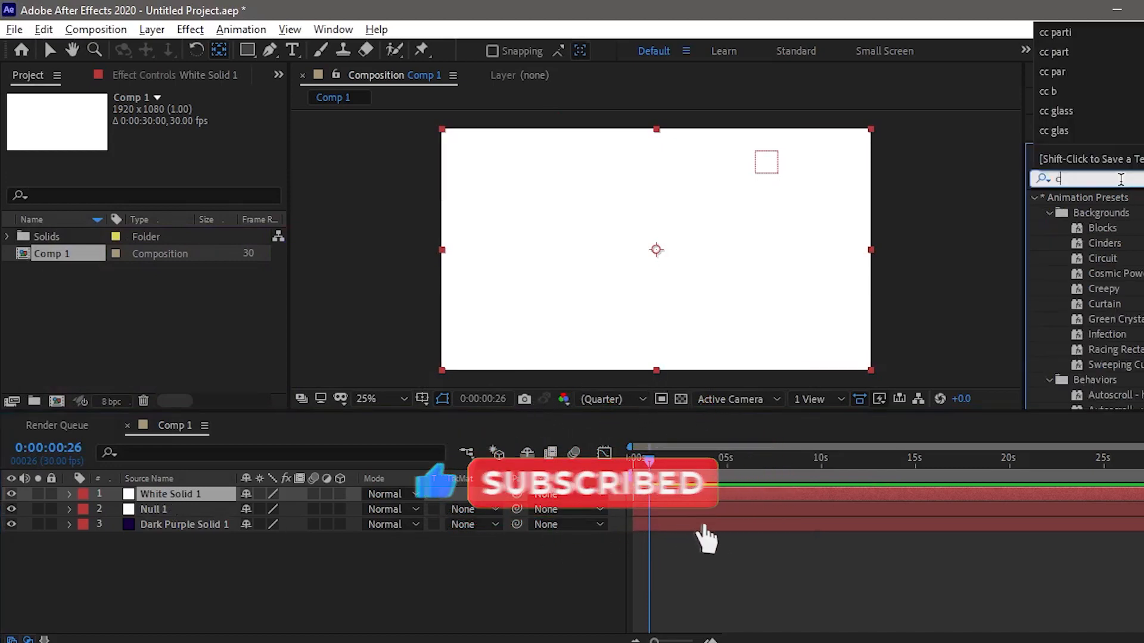
{"action": "type", "text": "cc par"}
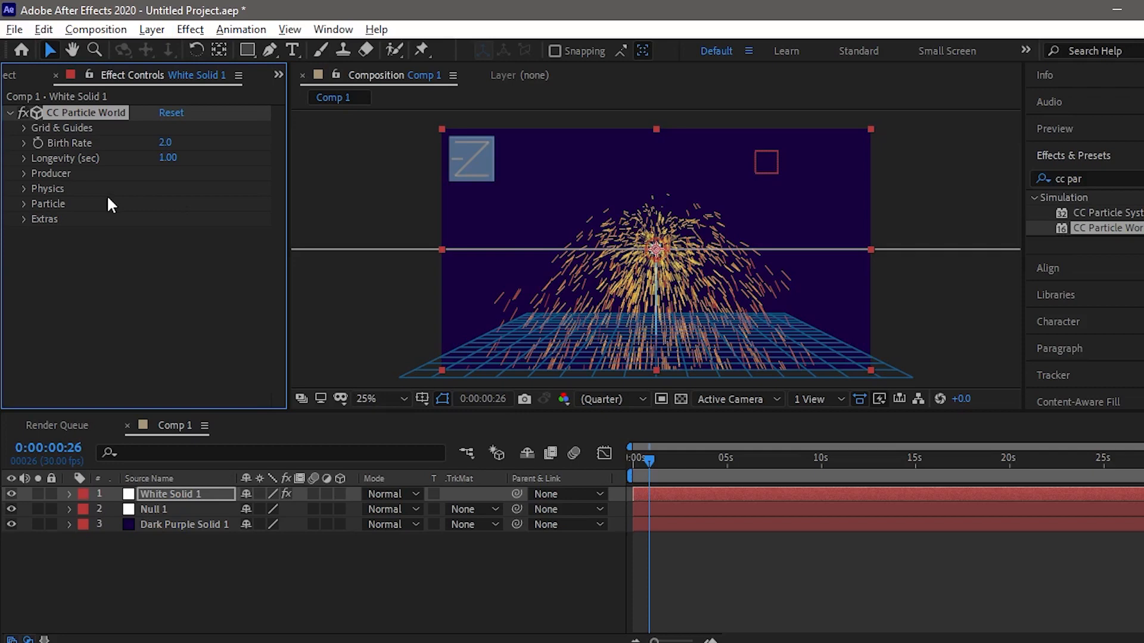
{"action": "mouse_move", "coordinate": [11, 197]}
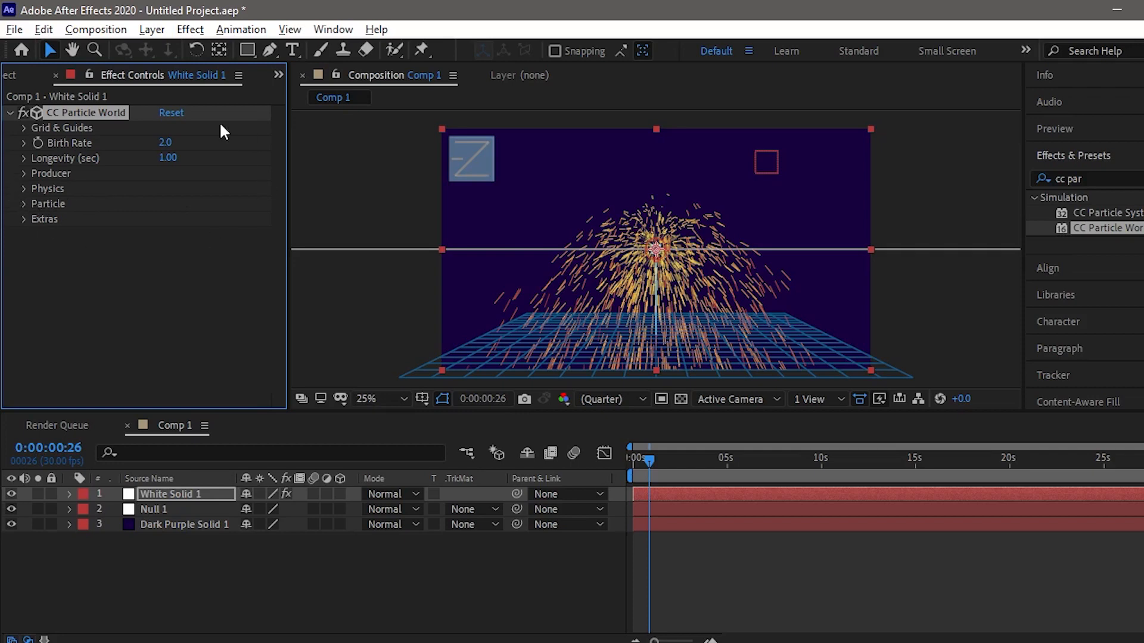
{"action": "mouse_move", "coordinate": [42, 224]}
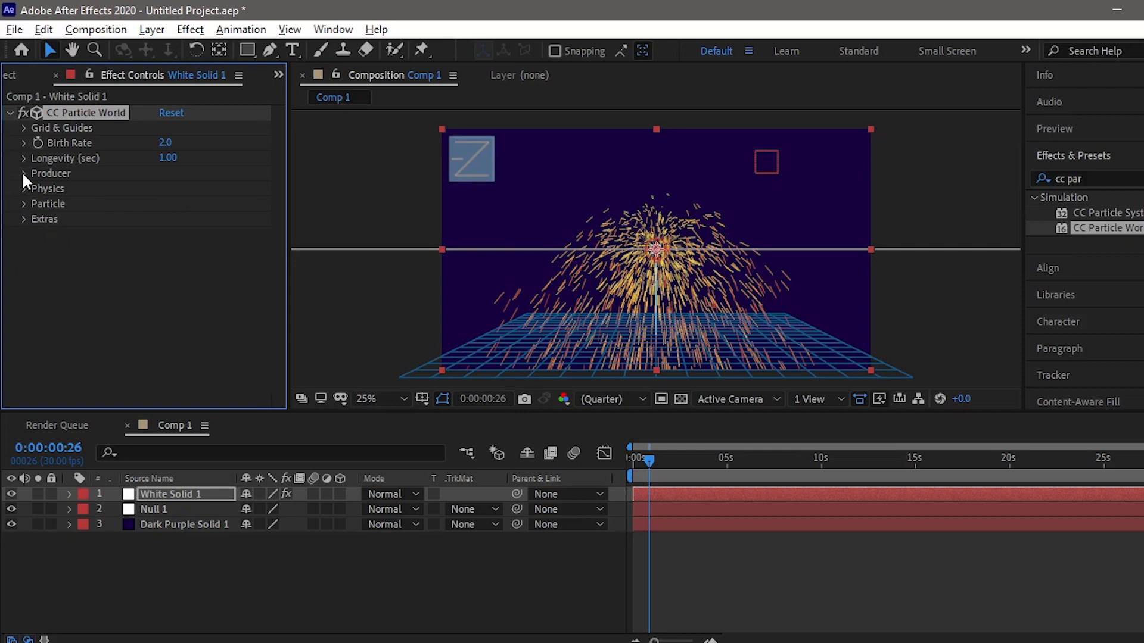
Link Producer Position X, Y and Z to Null 1 with expressions pasted from Notepad.
{"action": "left_click", "coordinate": [21, 174]}
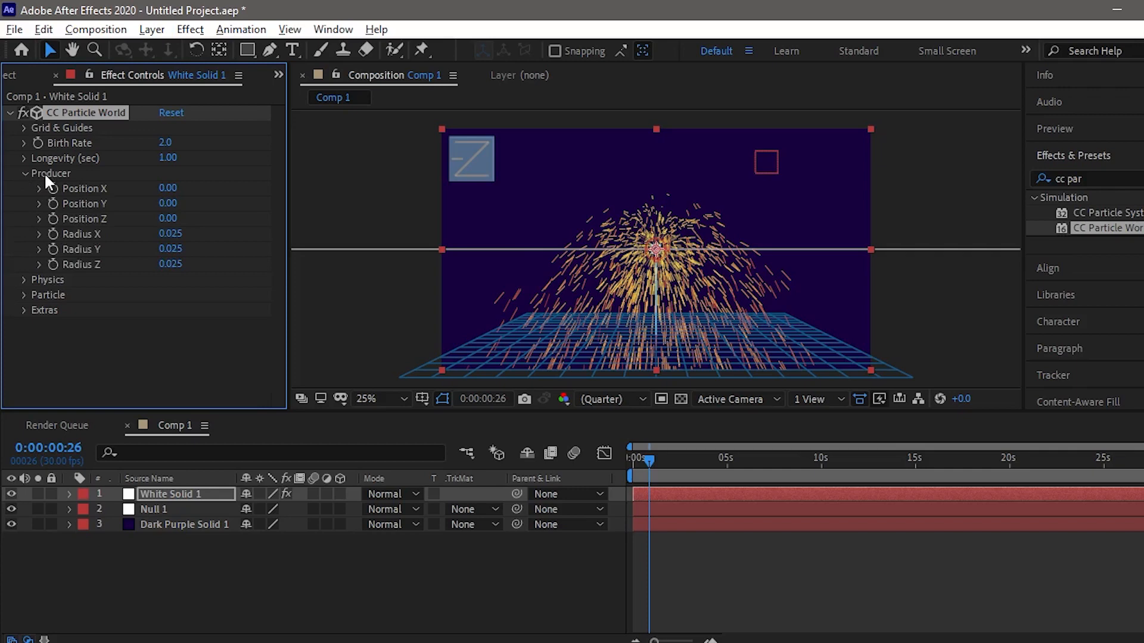
{"action": "mouse_move", "coordinate": [54, 196]}
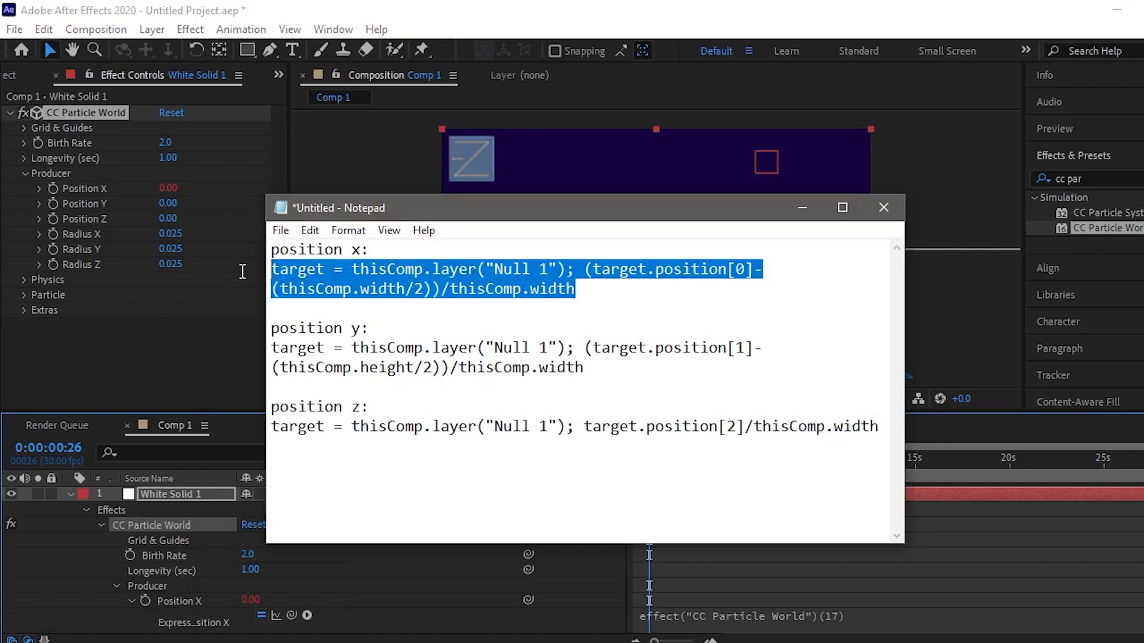
{"action": "mouse_move", "coordinate": [779, 313]}
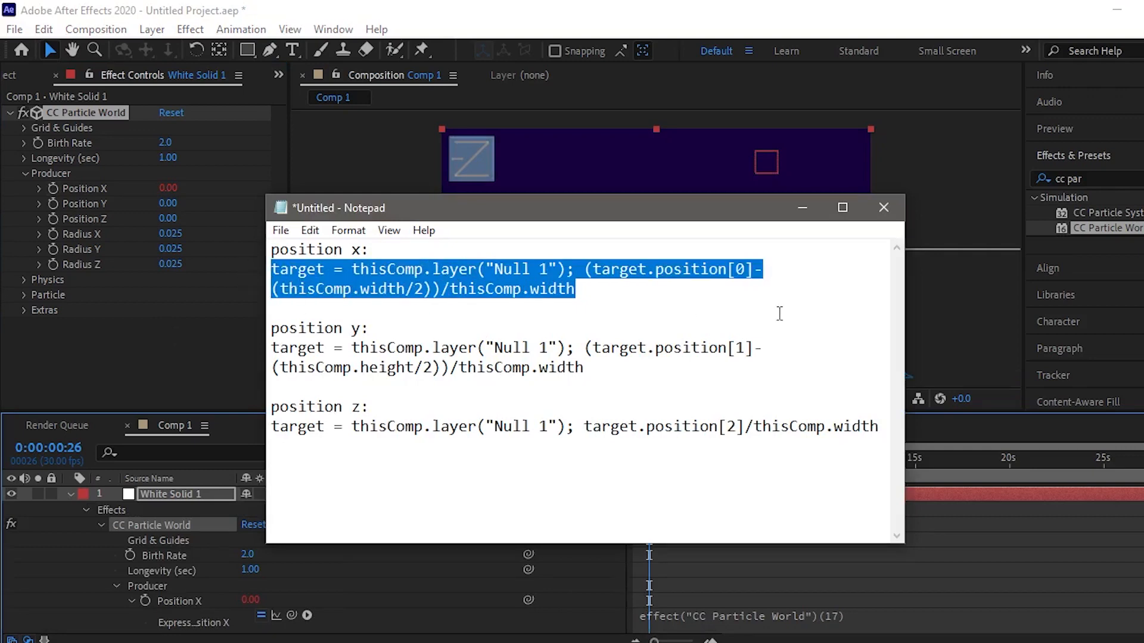
{"action": "left_click", "coordinate": [884, 207]}
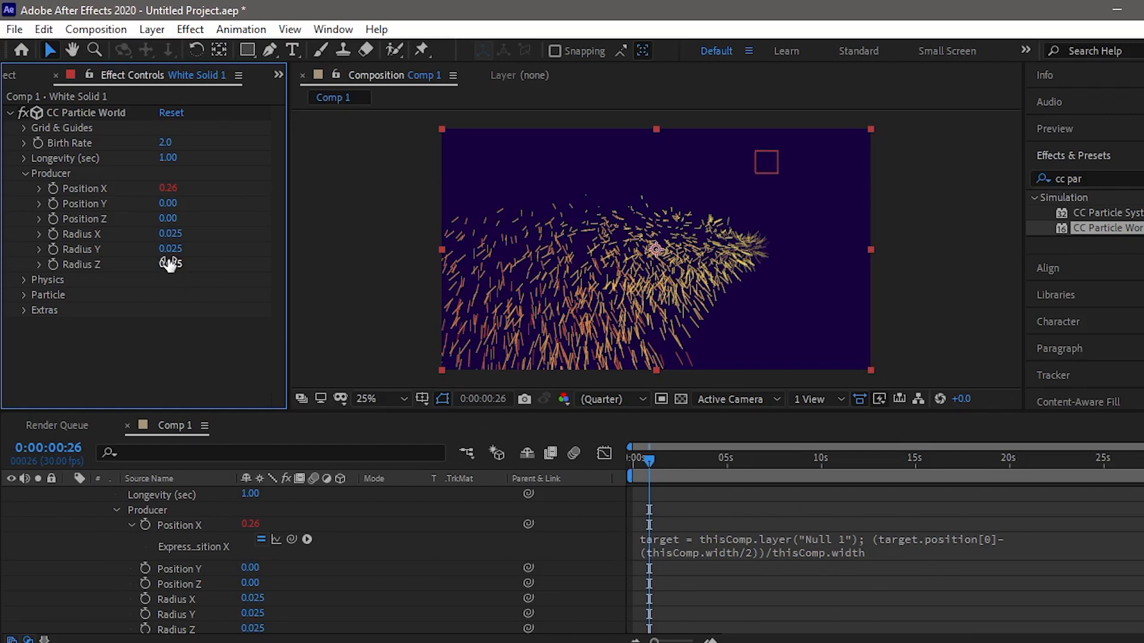
{"action": "mouse_move", "coordinate": [57, 212]}
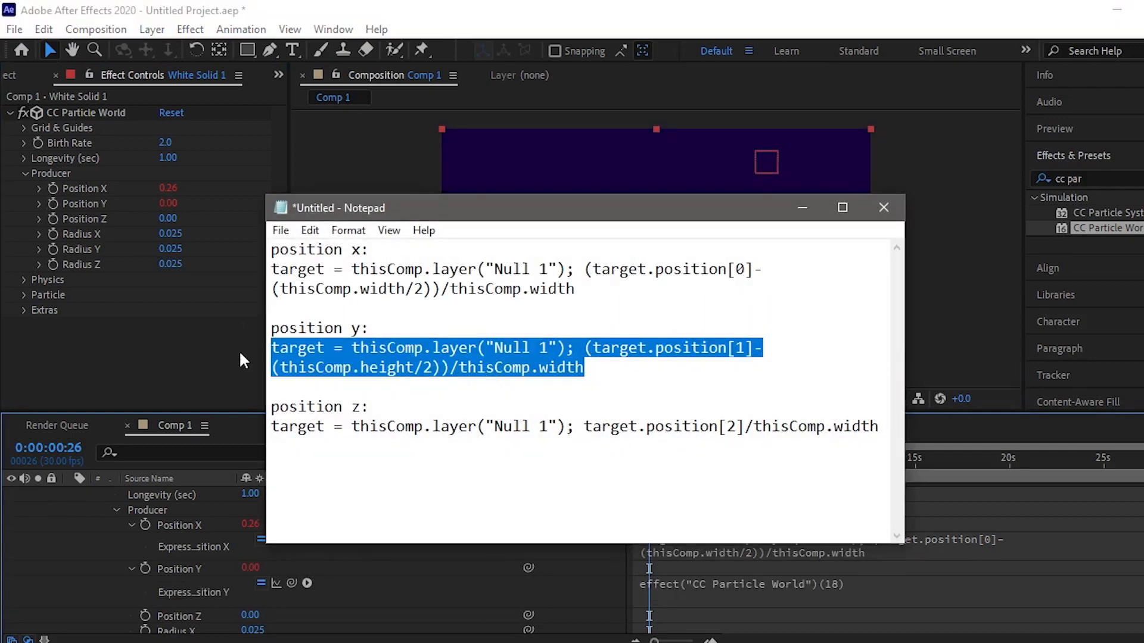
{"action": "left_click", "coordinate": [884, 208]}
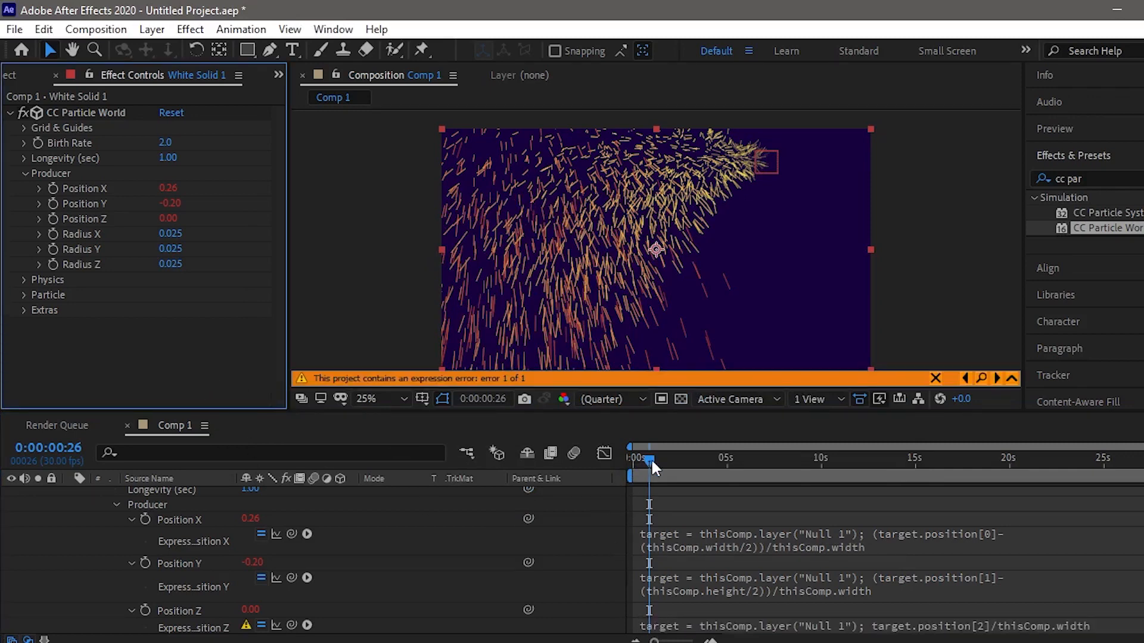
Scrub the timeline to verify the emitter follows the null, then return near the start.
{"action": "left_click_drag", "start_coordinate": [648, 463], "coordinate": [683, 464]}
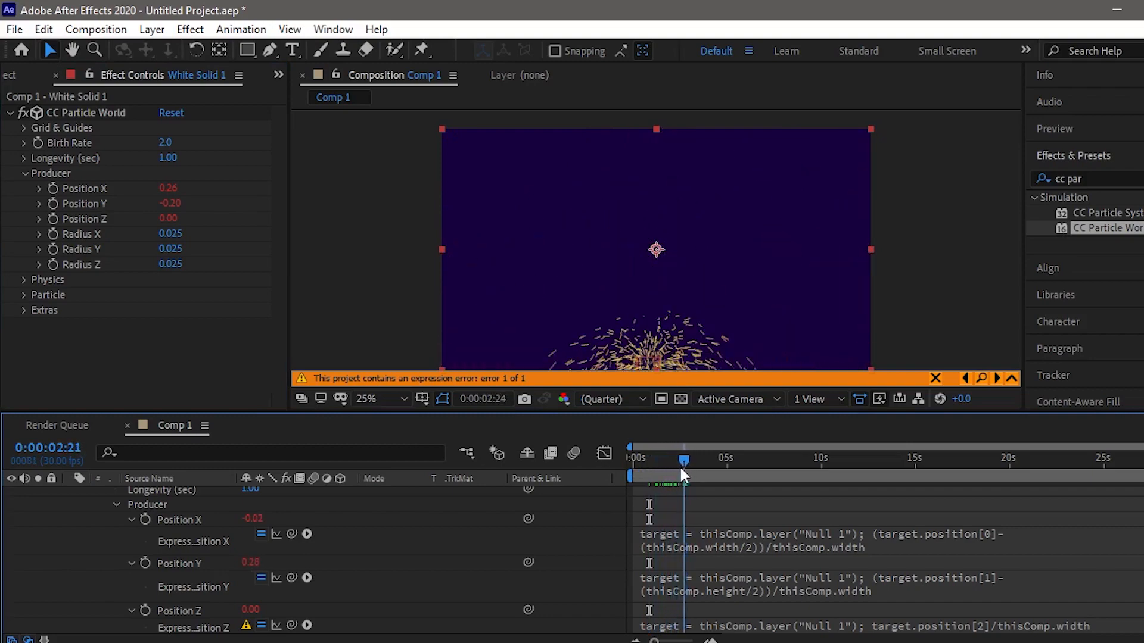
{"action": "left_click_drag", "start_coordinate": [683, 462], "coordinate": [639, 462]}
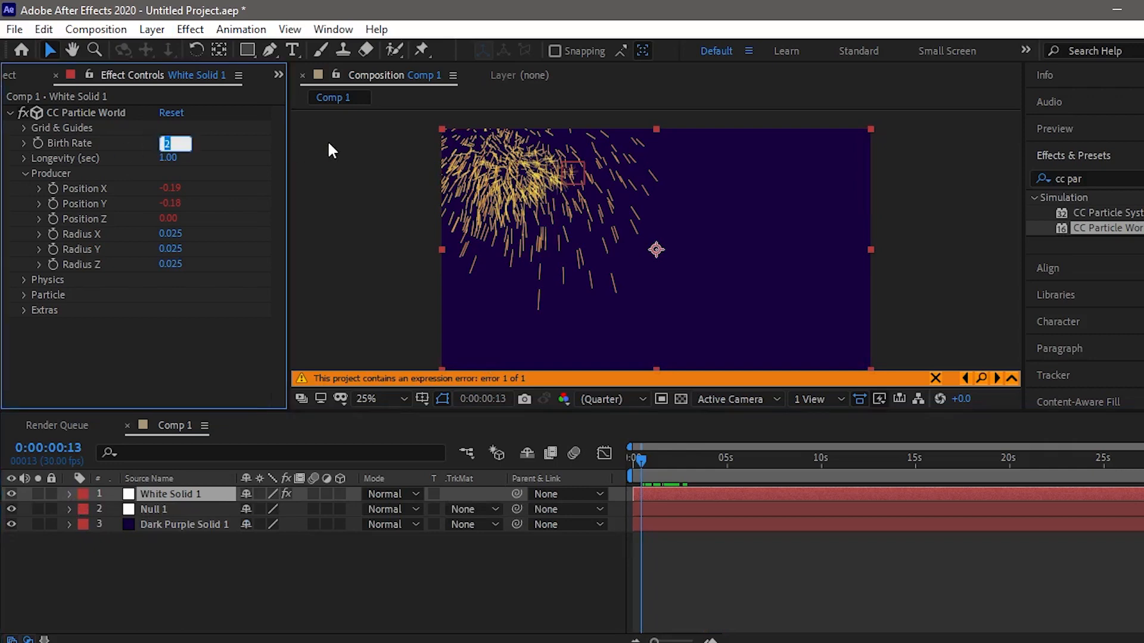
Set Birth Rate to 1.8 and Longevity to 0.6 seconds.
{"action": "type", "text": "1.8"}
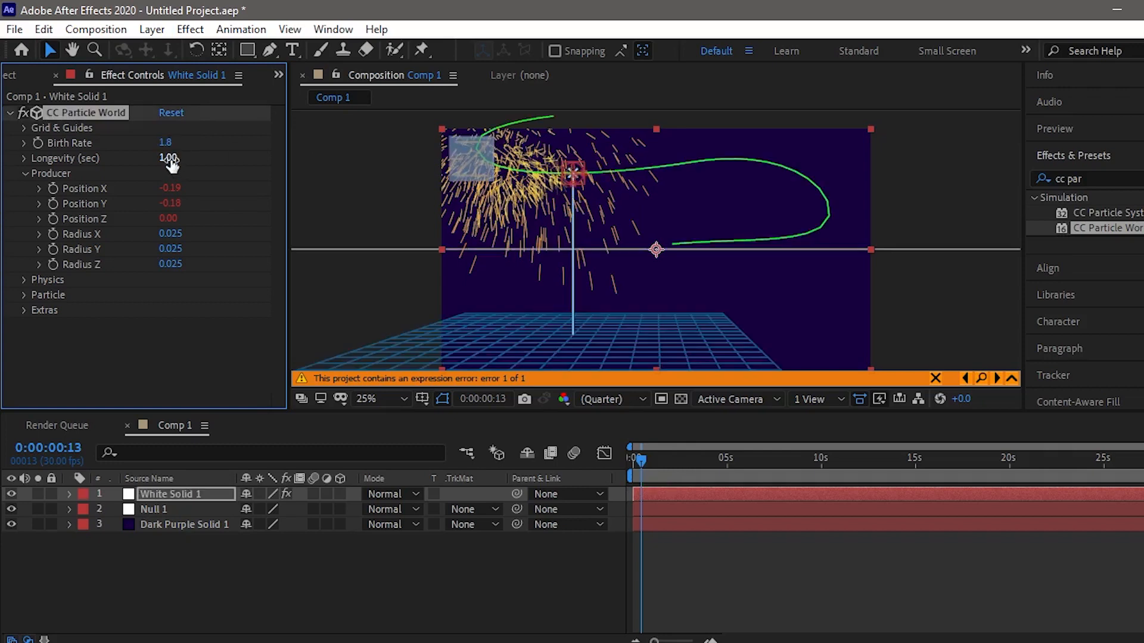
{"action": "double_click", "coordinate": [169, 159]}
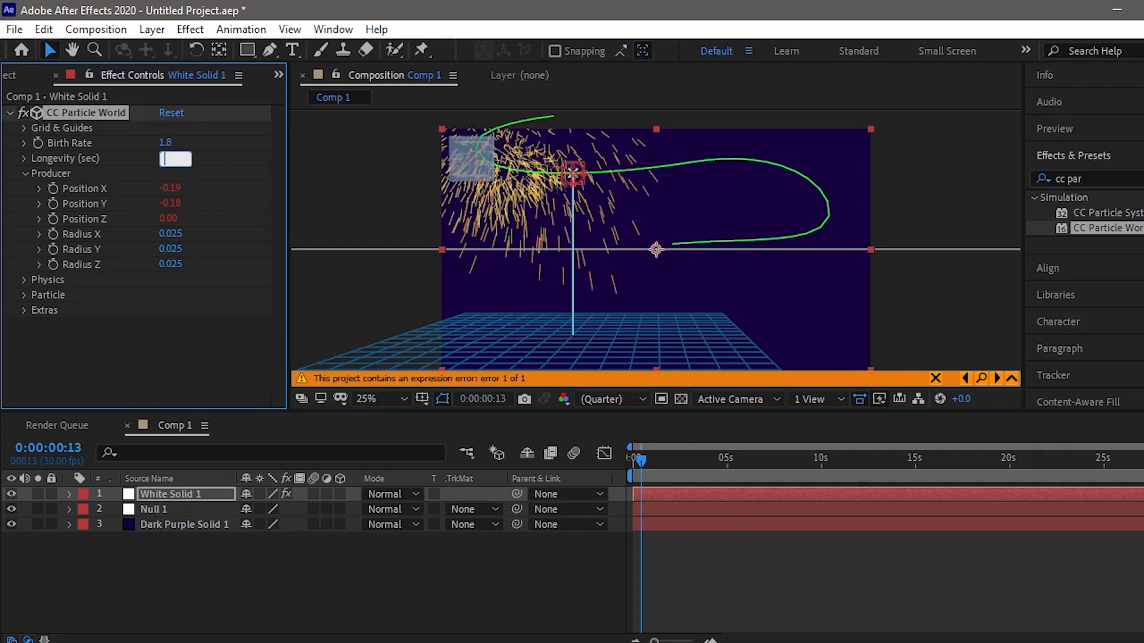
{"action": "type", "text": "0.60"}
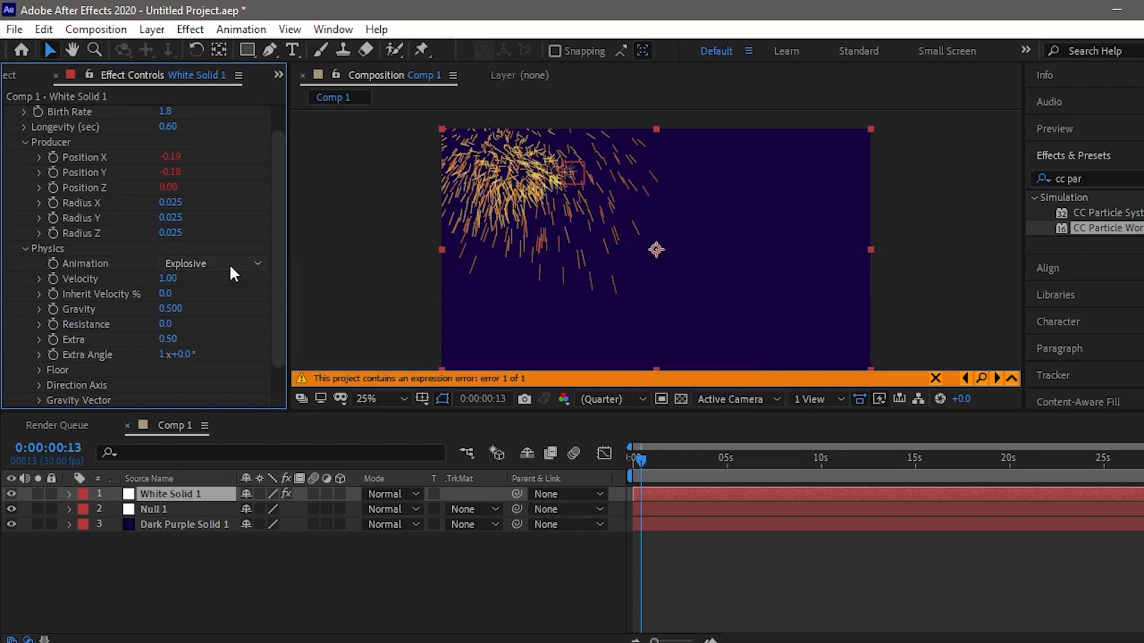
Set the particle Animation to Twirl after briefly trying Fire.
{"action": "left_click", "coordinate": [212, 263]}
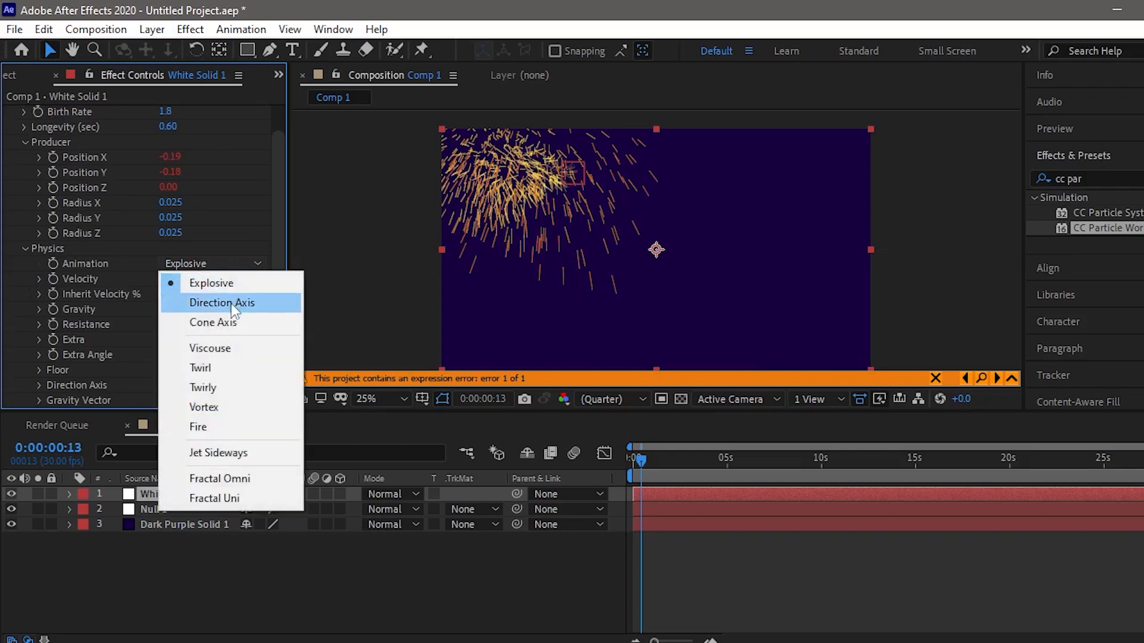
{"action": "left_click", "coordinate": [200, 366]}
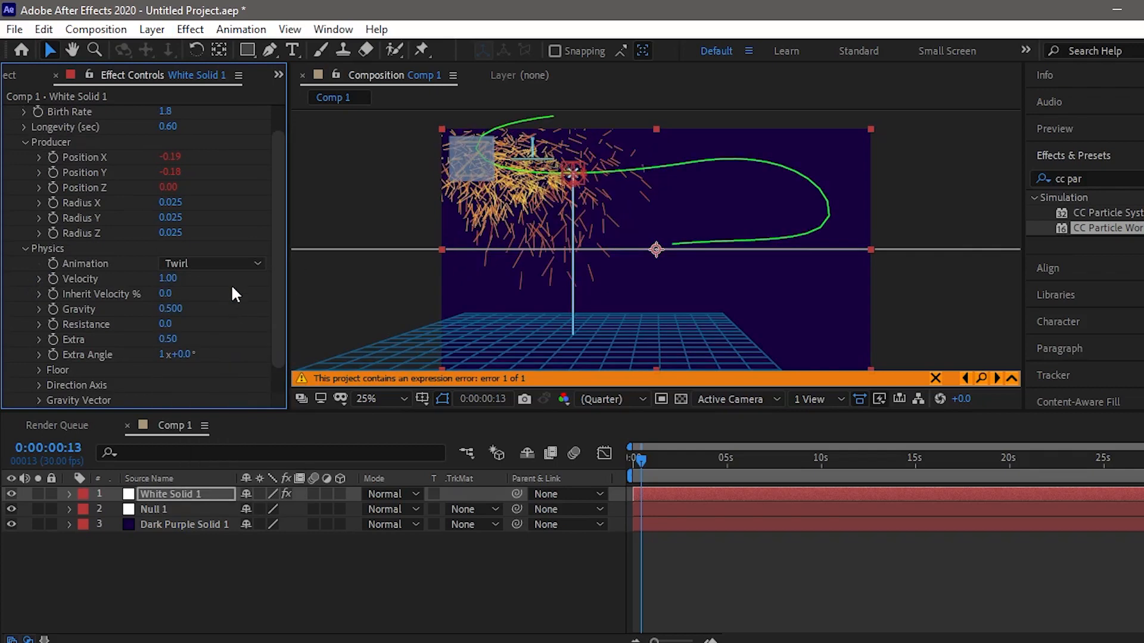
{"action": "left_click", "coordinate": [212, 263]}
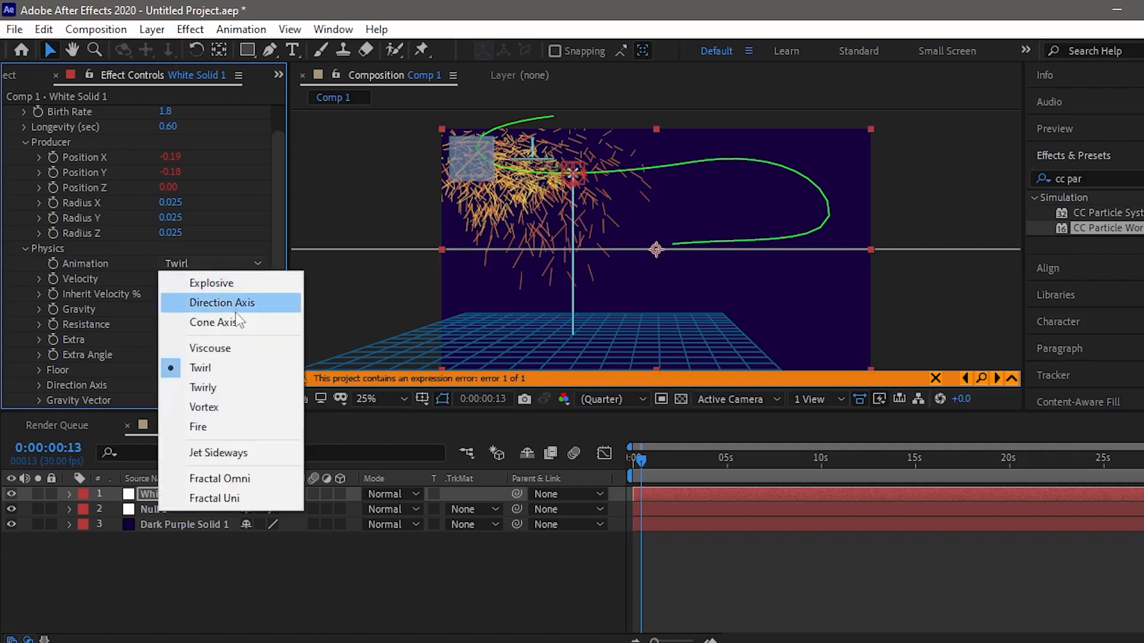
{"action": "left_click", "coordinate": [198, 426]}
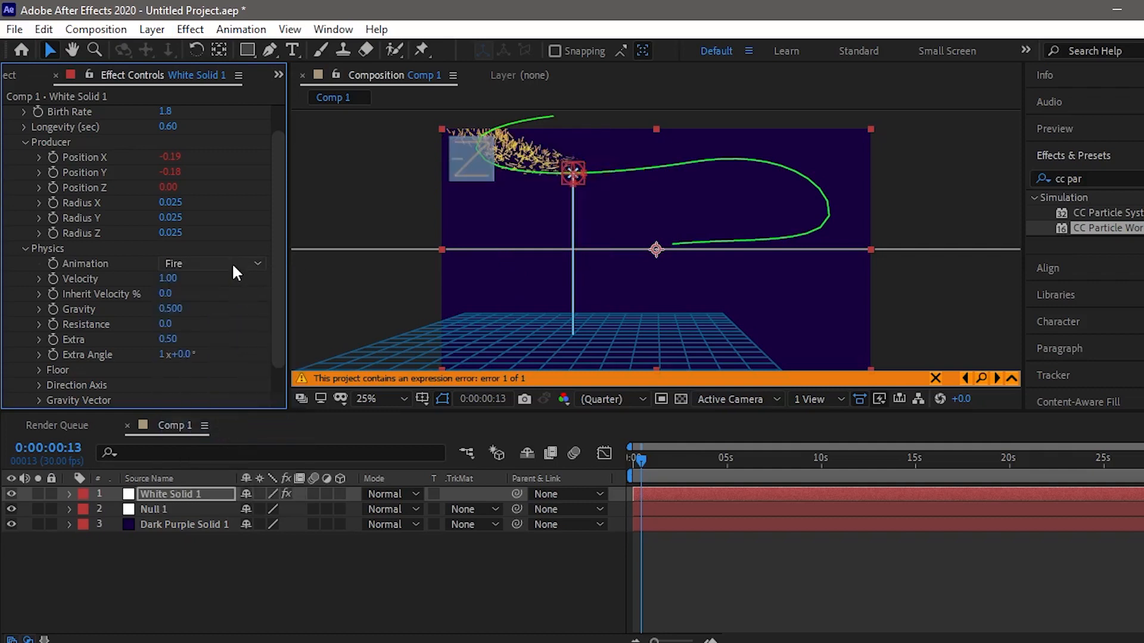
{"action": "left_click", "coordinate": [212, 263]}
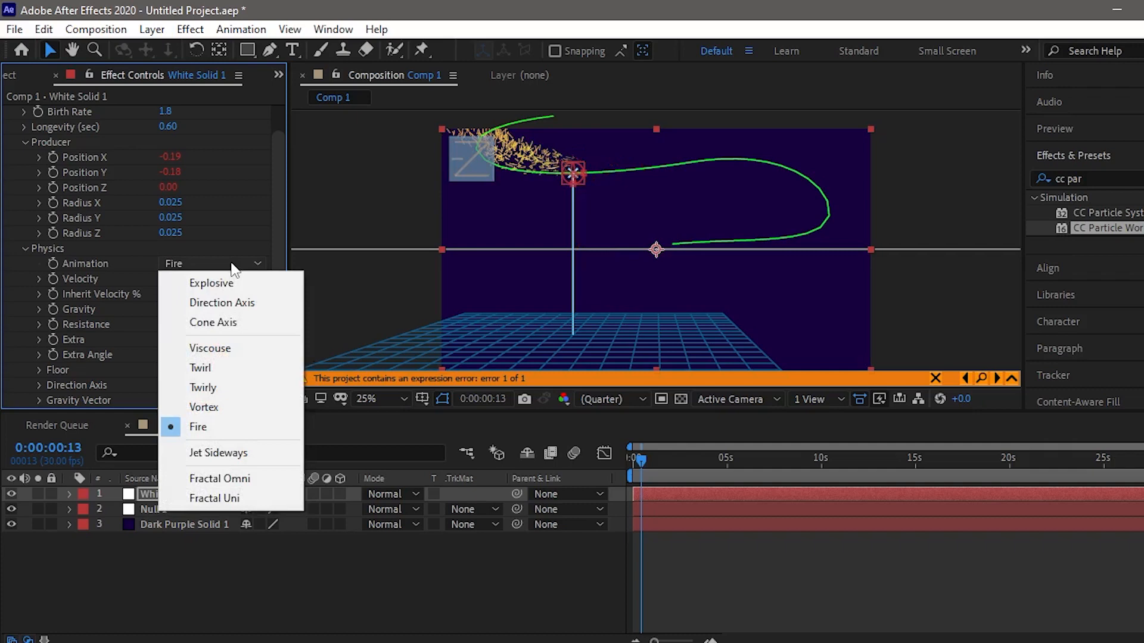
{"action": "mouse_move", "coordinate": [219, 479]}
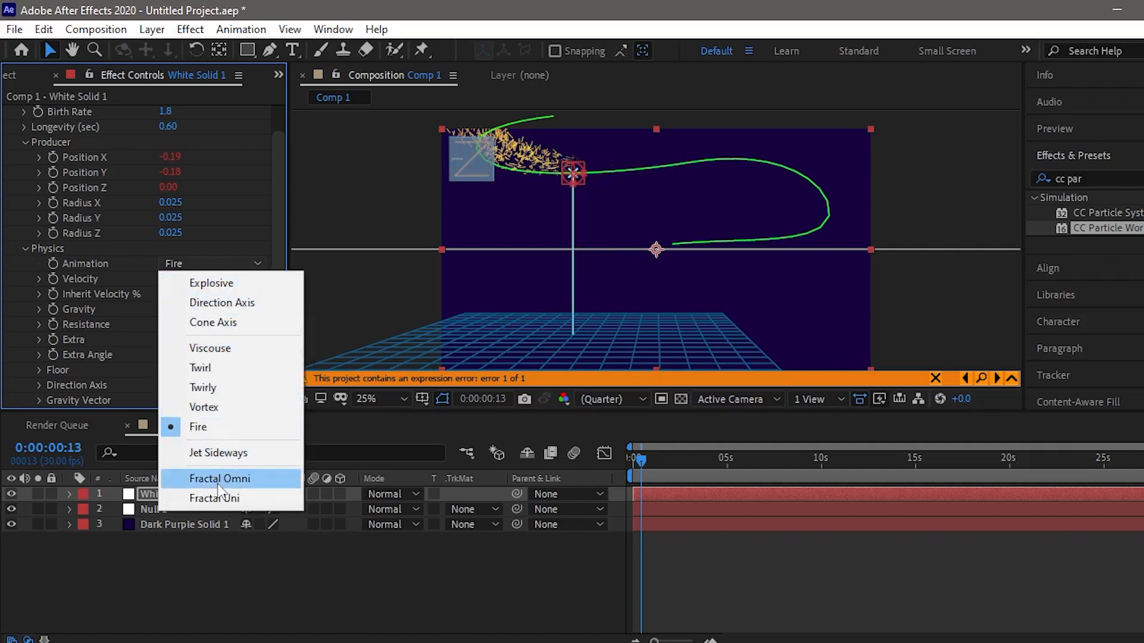
{"action": "mouse_move", "coordinate": [212, 390]}
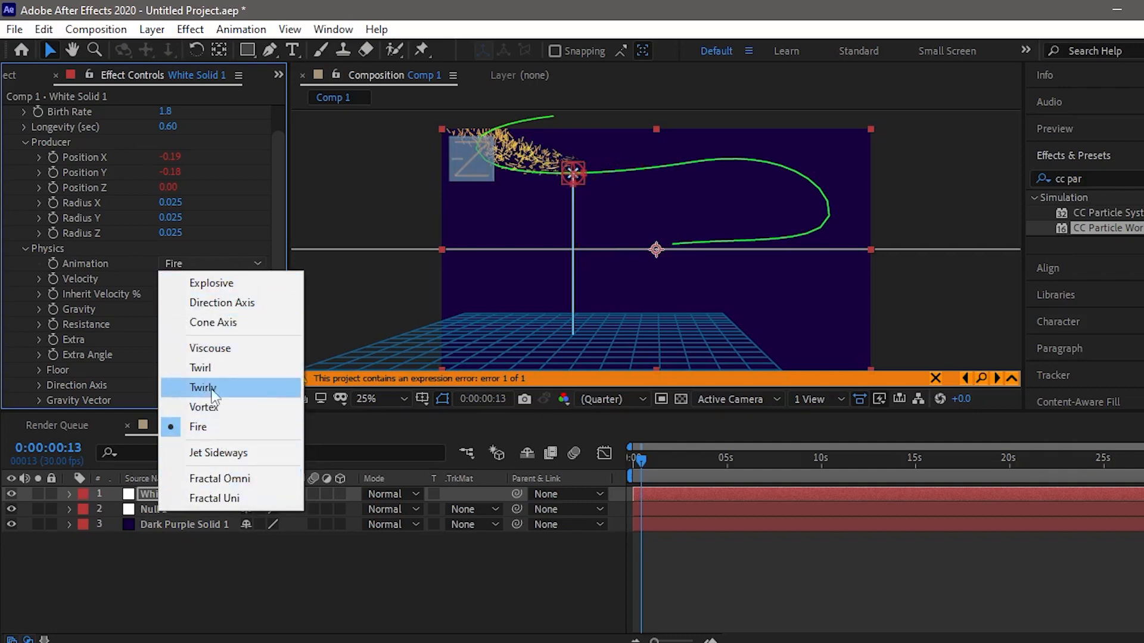
{"action": "mouse_move", "coordinate": [205, 368]}
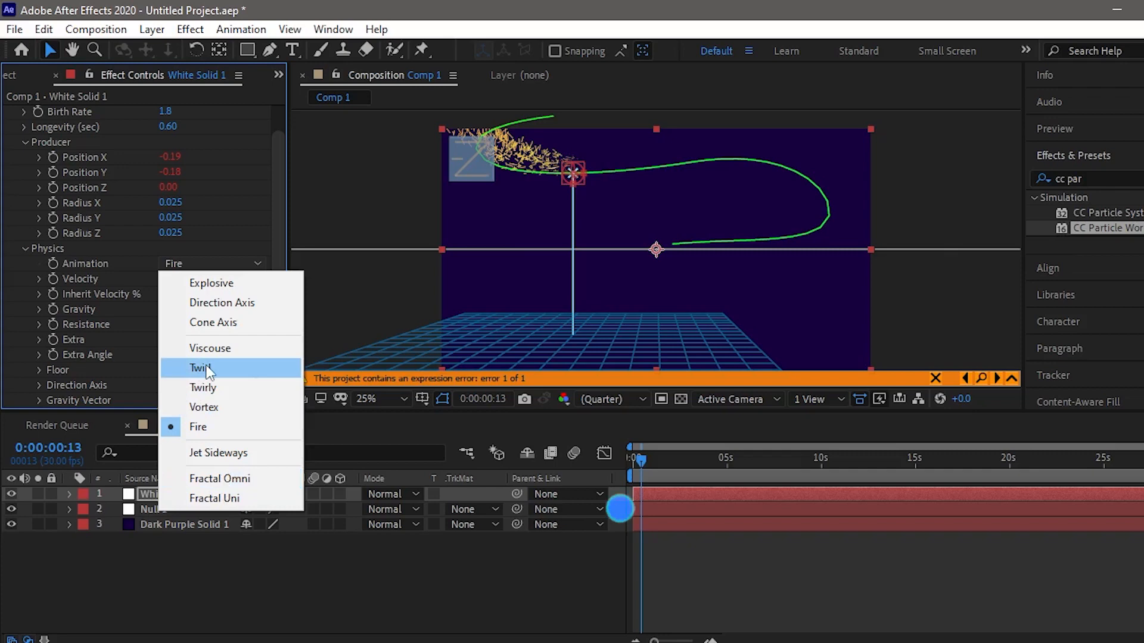
{"action": "left_click", "coordinate": [202, 368]}
{"action": "type", "text": "0.3"}
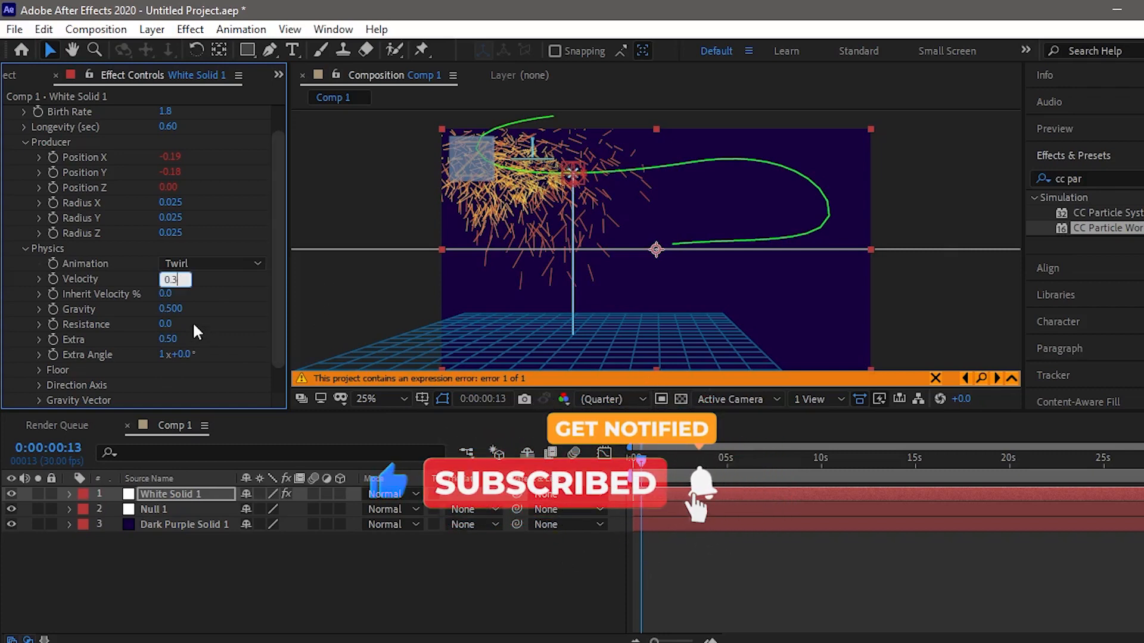
Turn Gravity off by setting it to 0.
{"action": "left_click", "coordinate": [173, 308]}
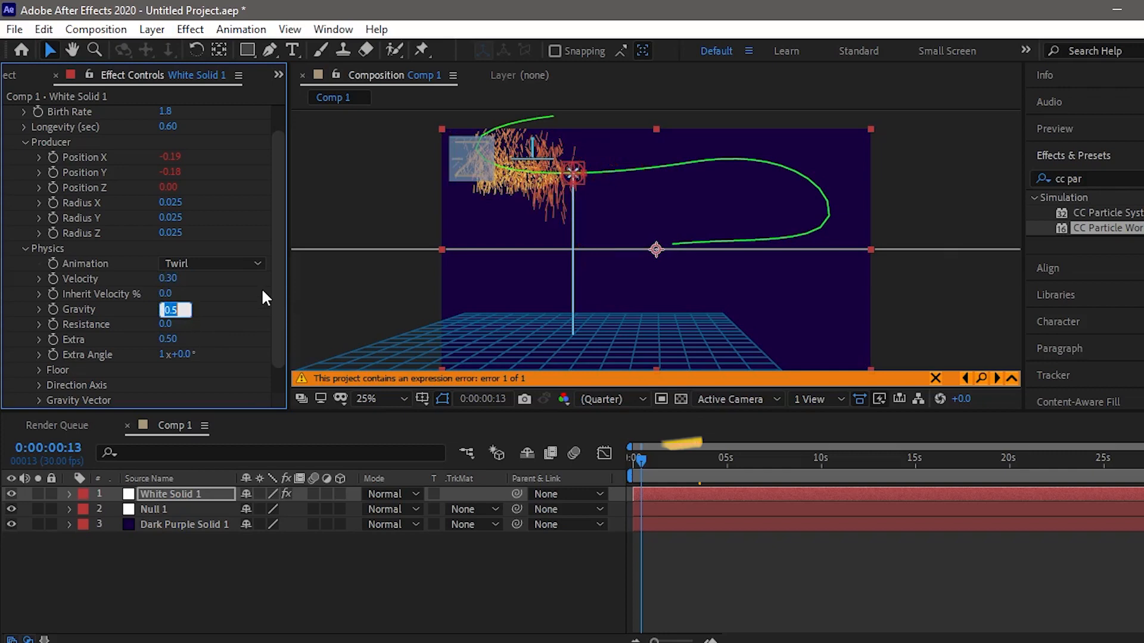
{"action": "type", "text": "000"}
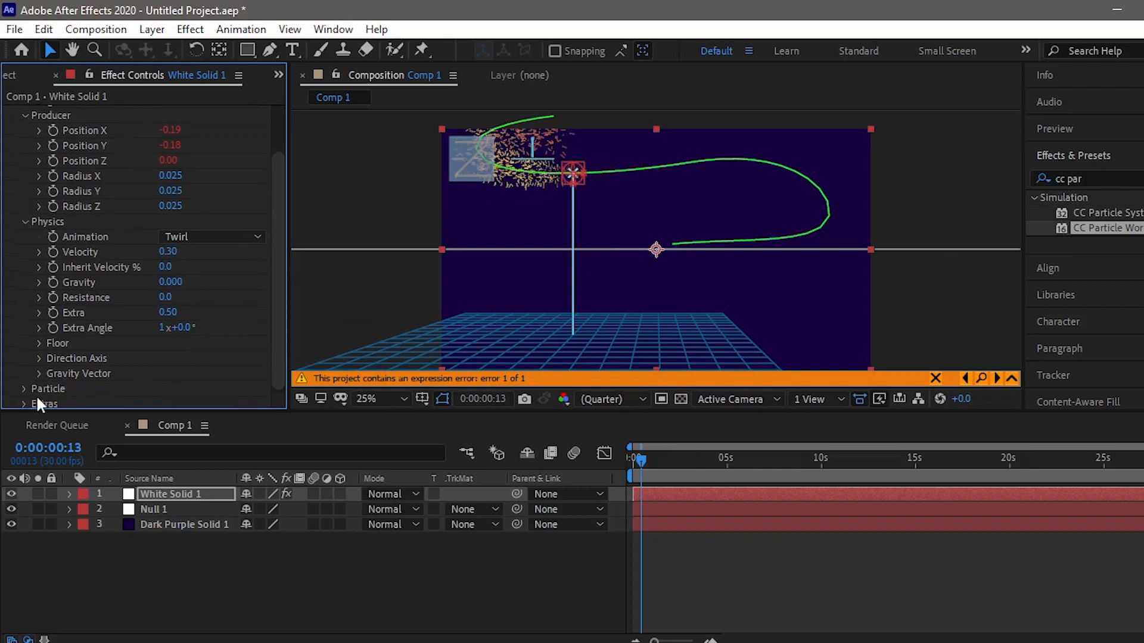
Change Particle Type to Bubble after trying stars and faded spheres.
{"action": "scroll", "scroll_direction": "down", "scroll_amount": 3}
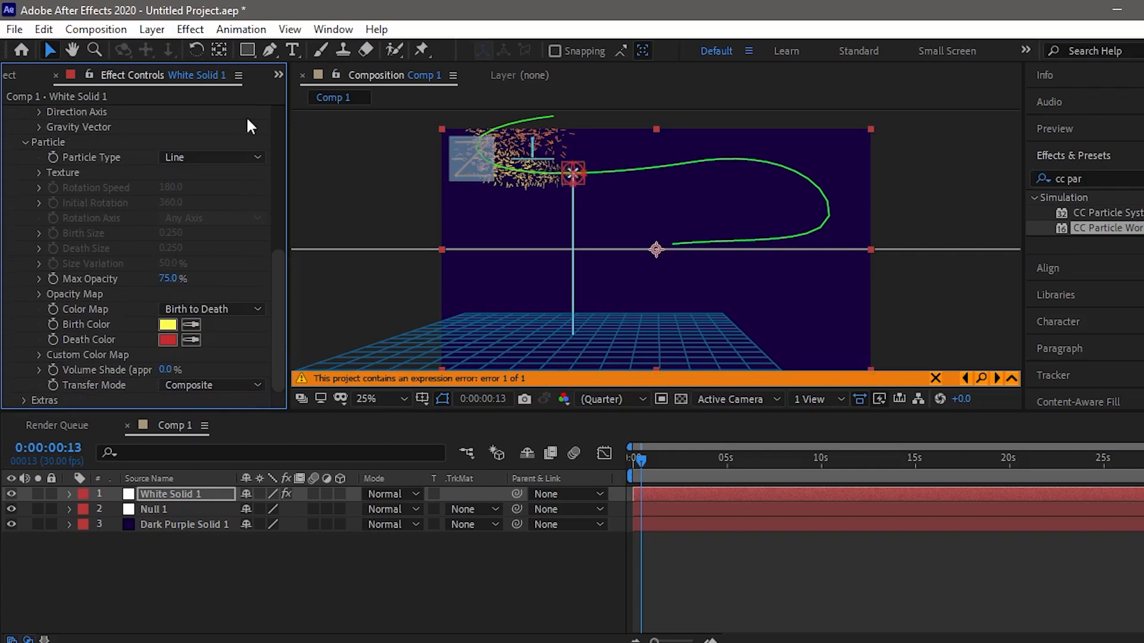
{"action": "left_click", "coordinate": [212, 157]}
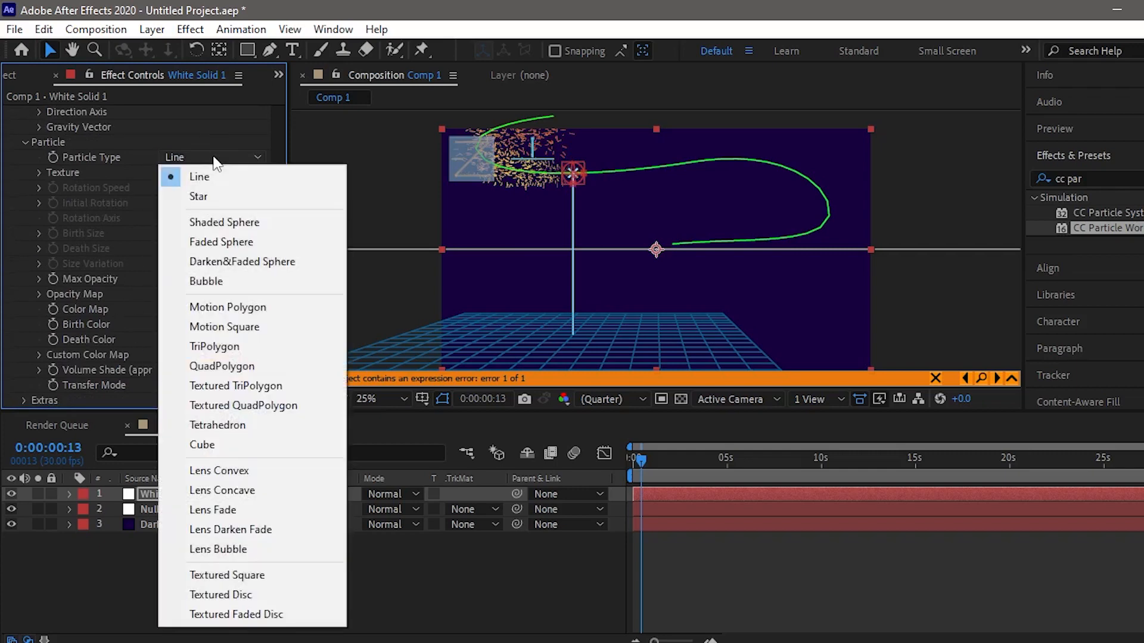
{"action": "mouse_move", "coordinate": [203, 197]}
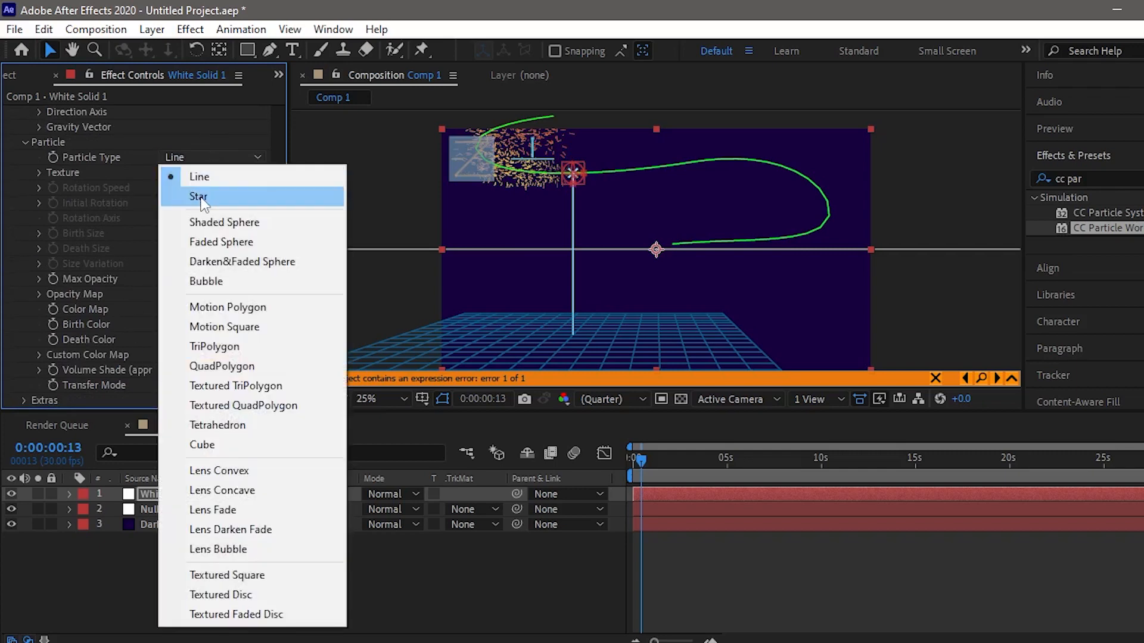
{"action": "left_click", "coordinate": [198, 196]}
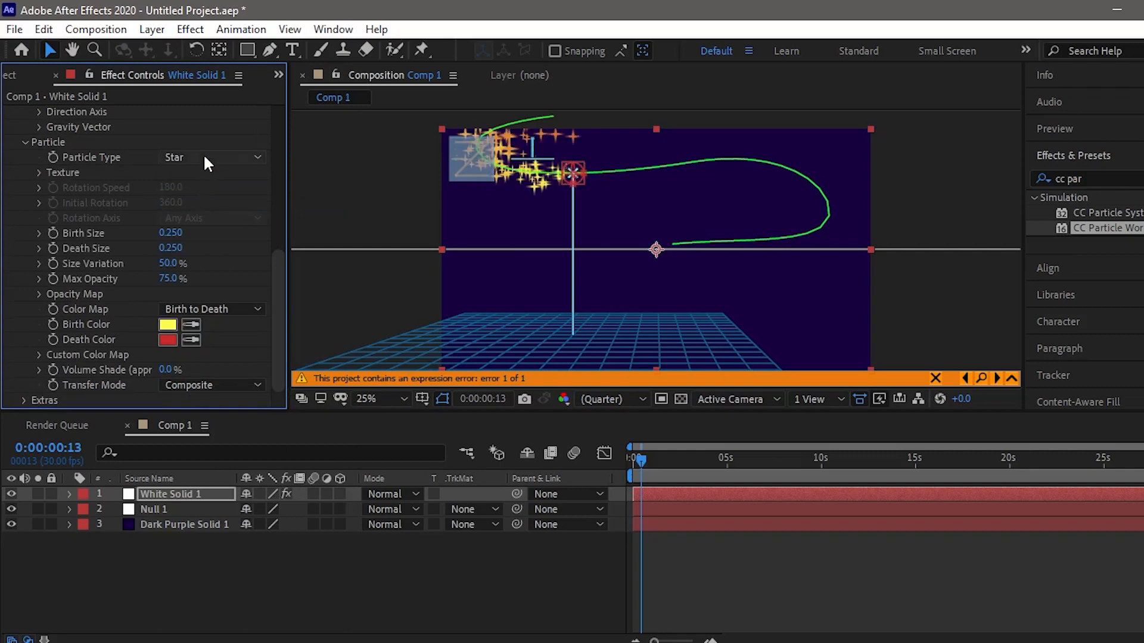
{"action": "left_click", "coordinate": [212, 157]}
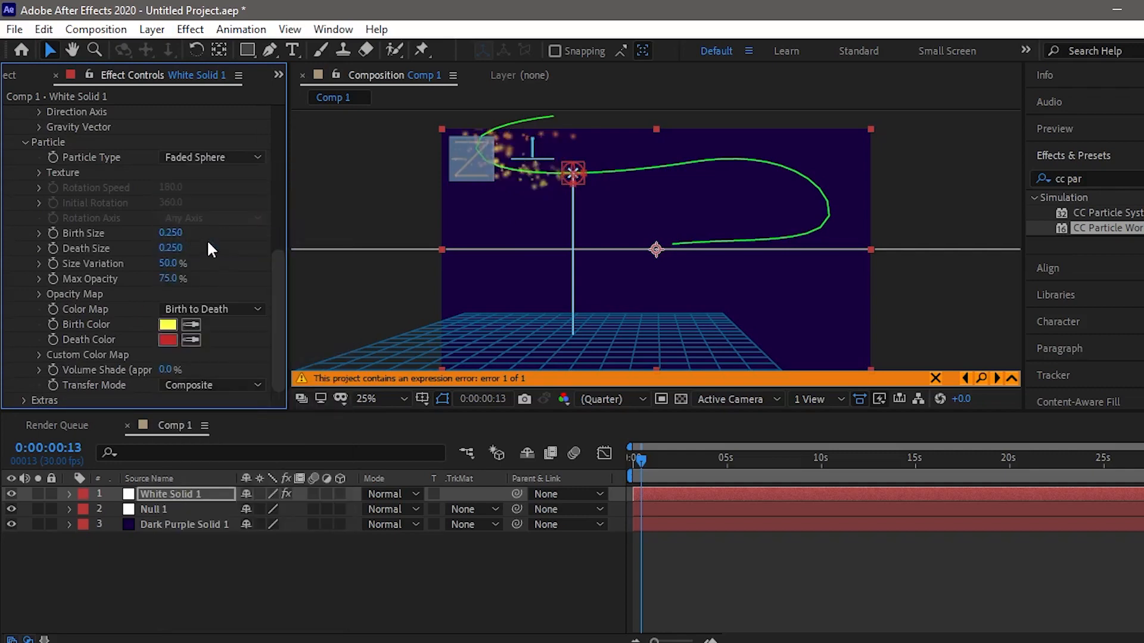
{"action": "left_click", "coordinate": [212, 157]}
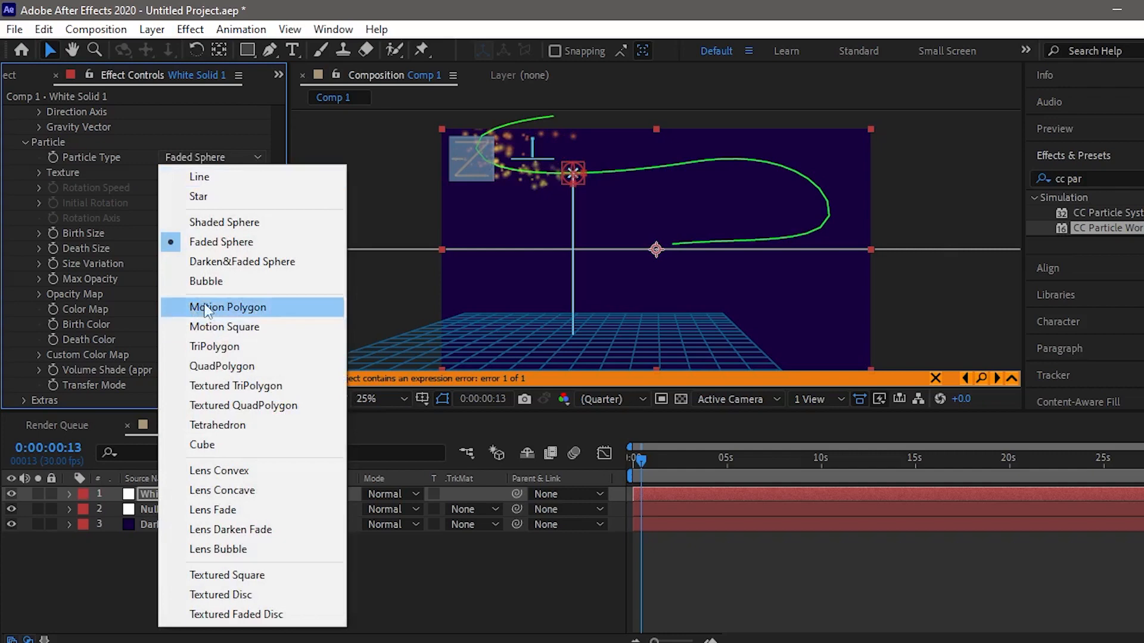
{"action": "left_click", "coordinate": [205, 281]}
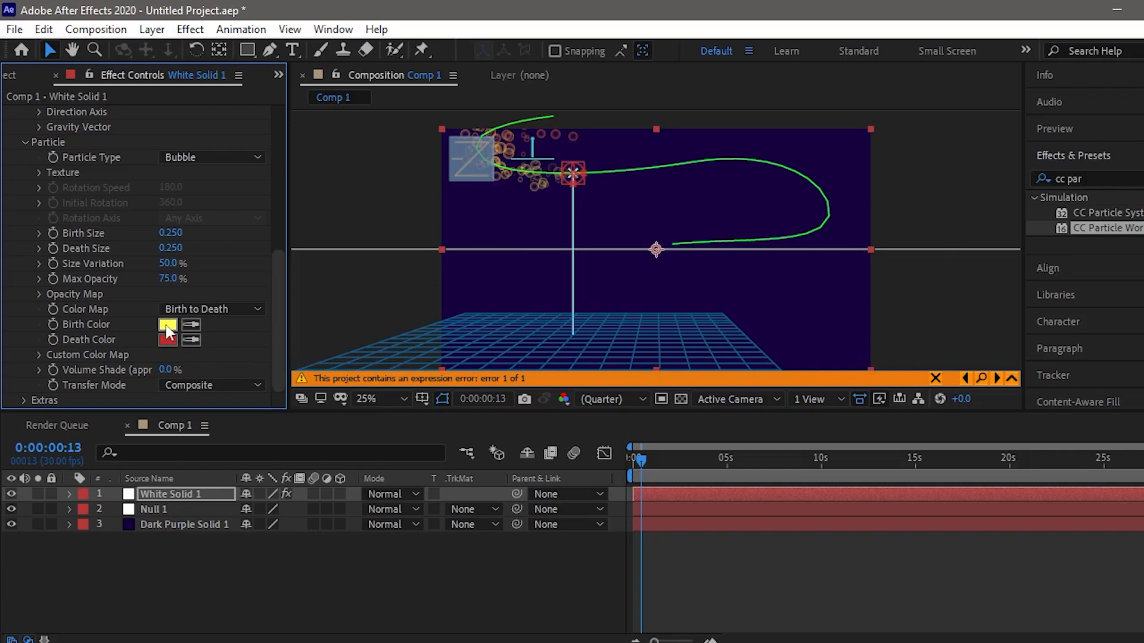
Set the particle birth colour to purple and death colour to pink.
{"action": "left_click", "coordinate": [168, 324]}
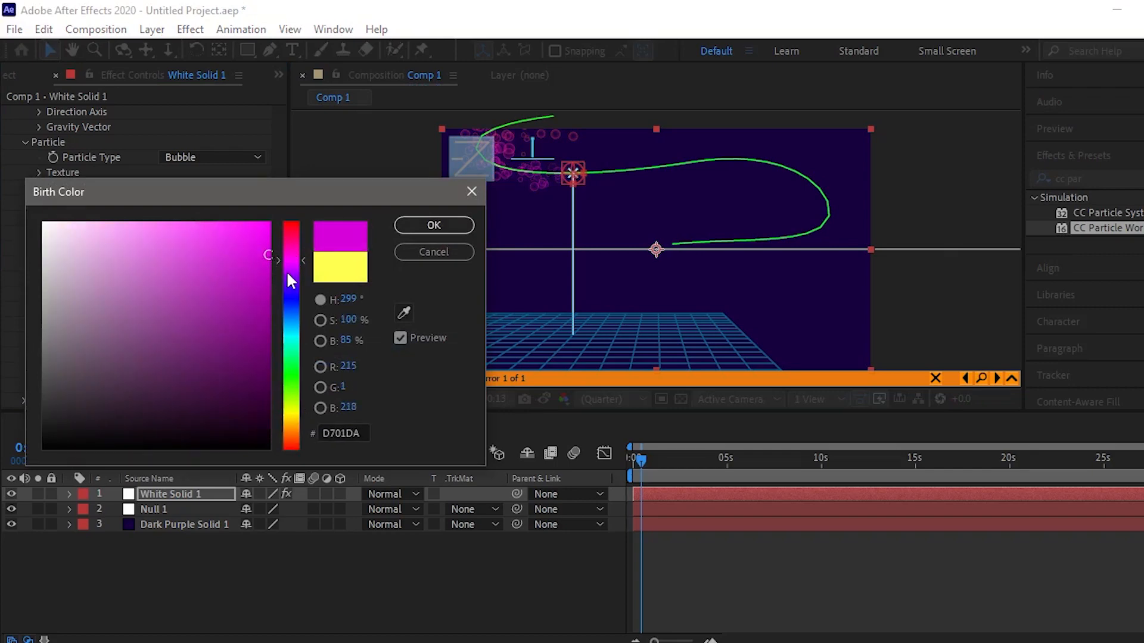
{"action": "left_click_drag", "start_coordinate": [290, 279], "coordinate": [291, 284]}
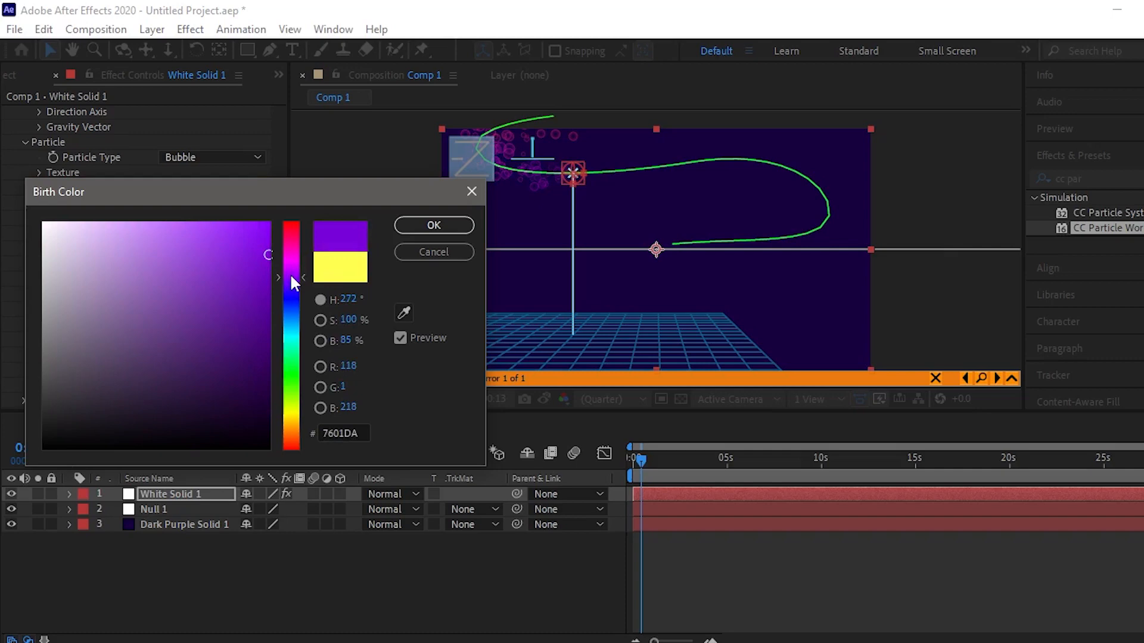
{"action": "left_click", "coordinate": [434, 225]}
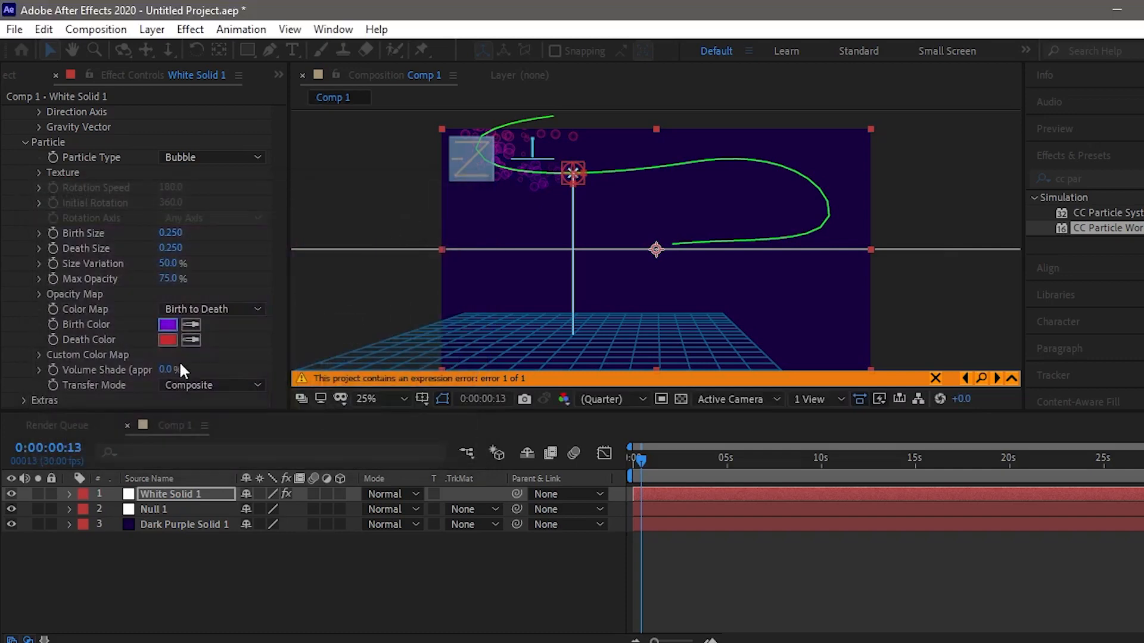
{"action": "left_click", "coordinate": [167, 339]}
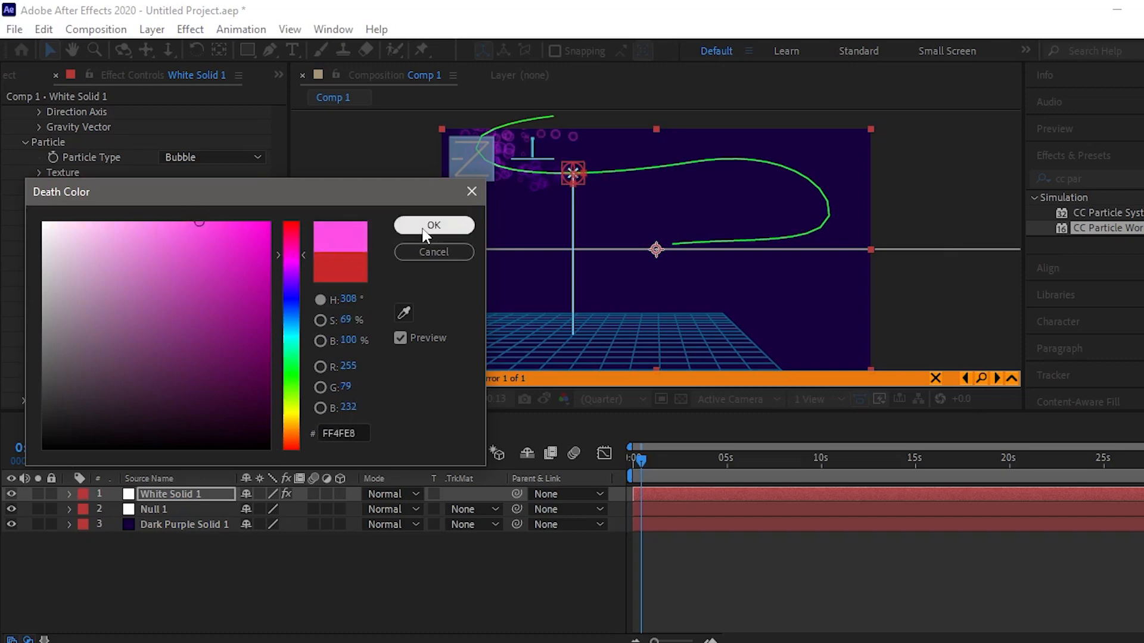
{"action": "left_click", "coordinate": [433, 225]}
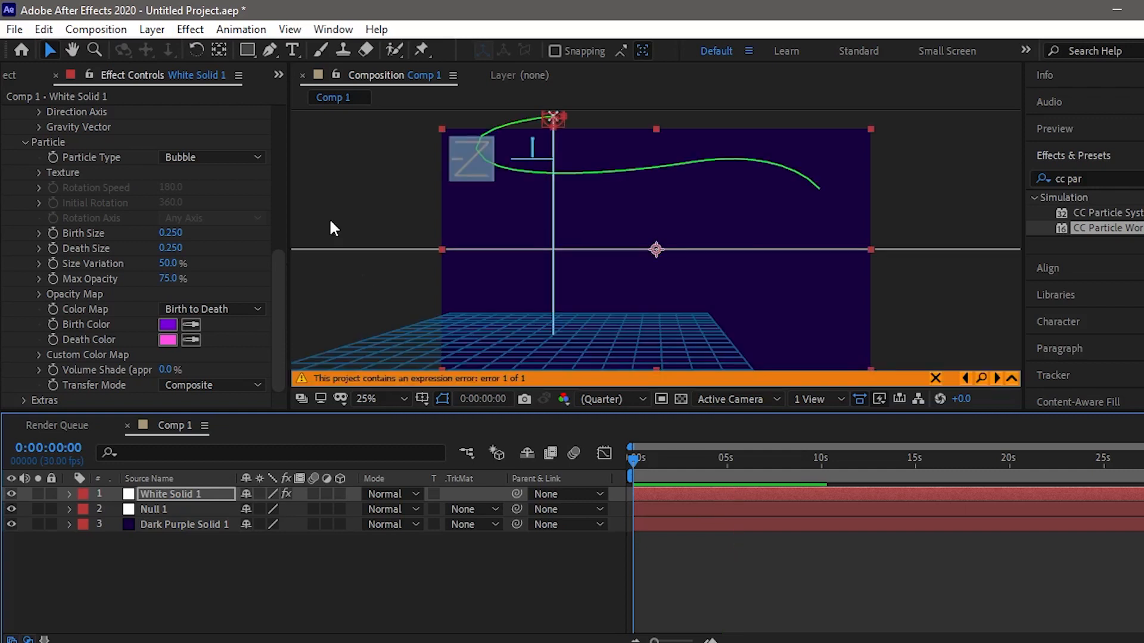
{"action": "mouse_move", "coordinate": [81, 281]}
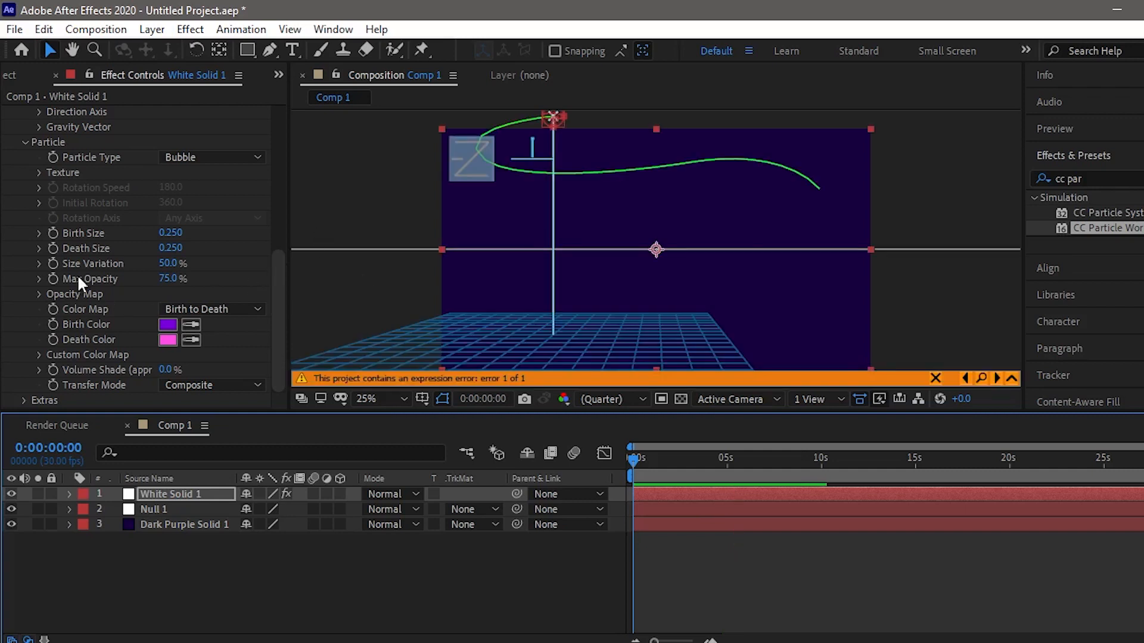